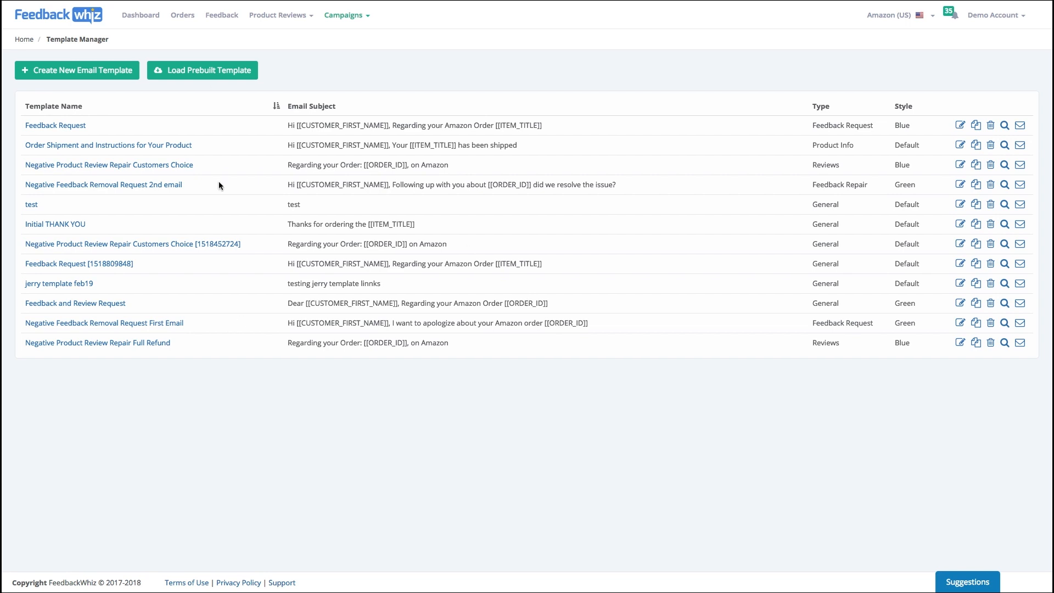
mouse_move(203, 87)
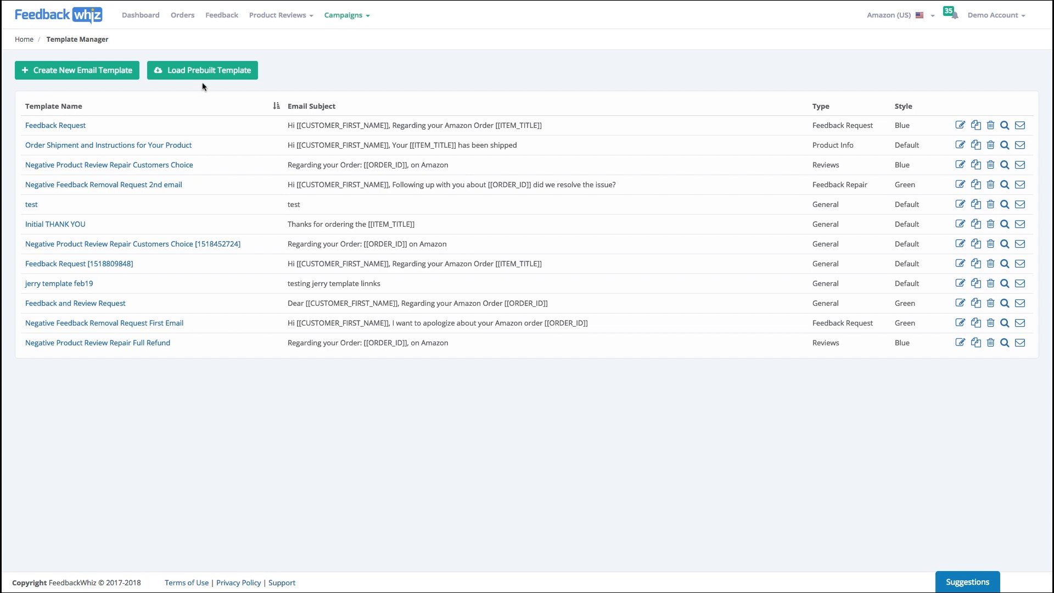
Open the list of prebuilt email templates to browse the ready-made choices
left_click(209, 70)
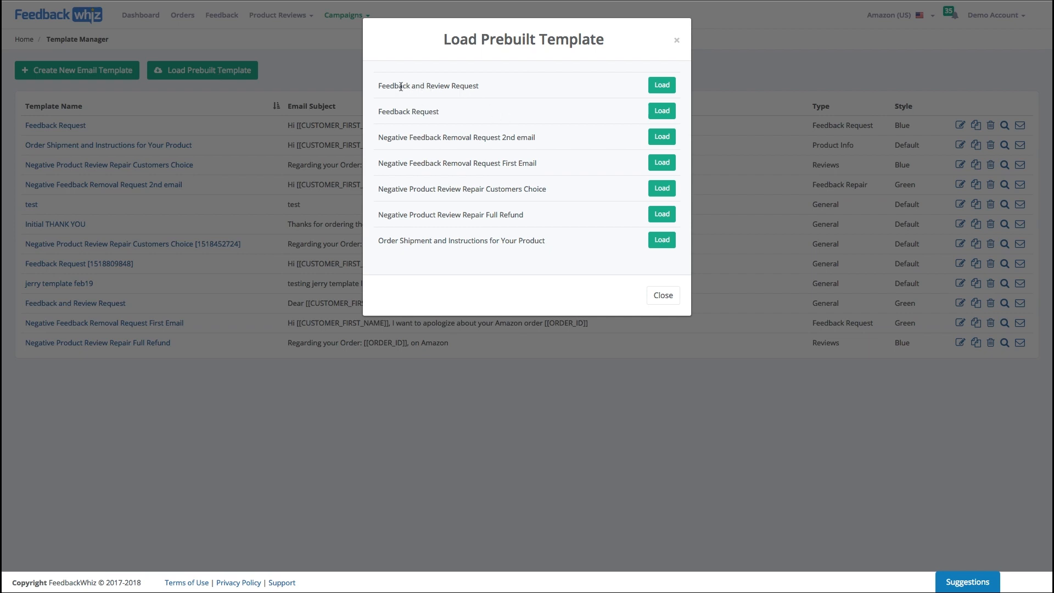
mouse_move(417, 114)
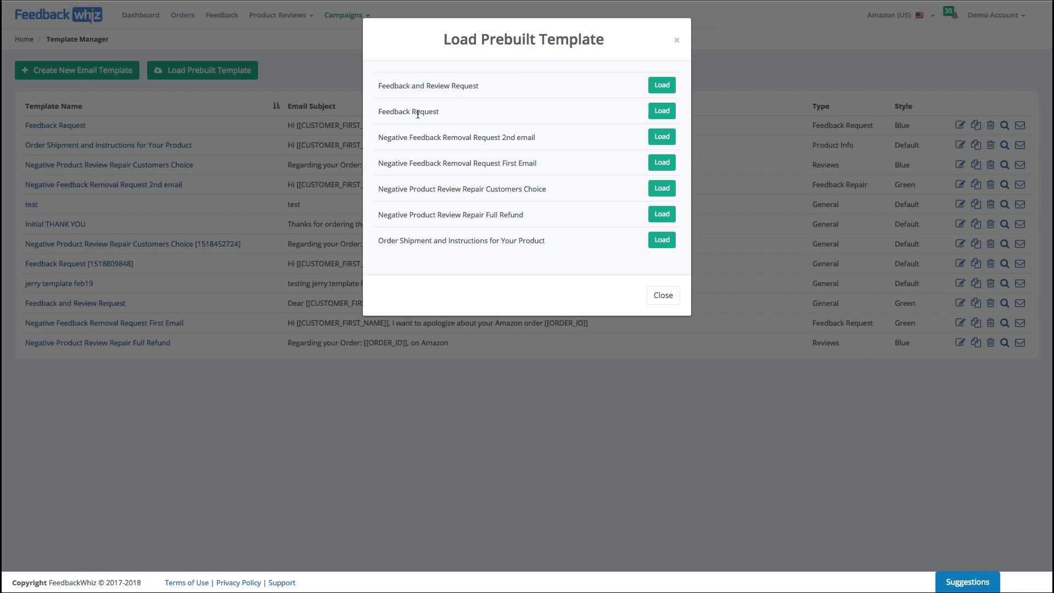
mouse_move(430, 241)
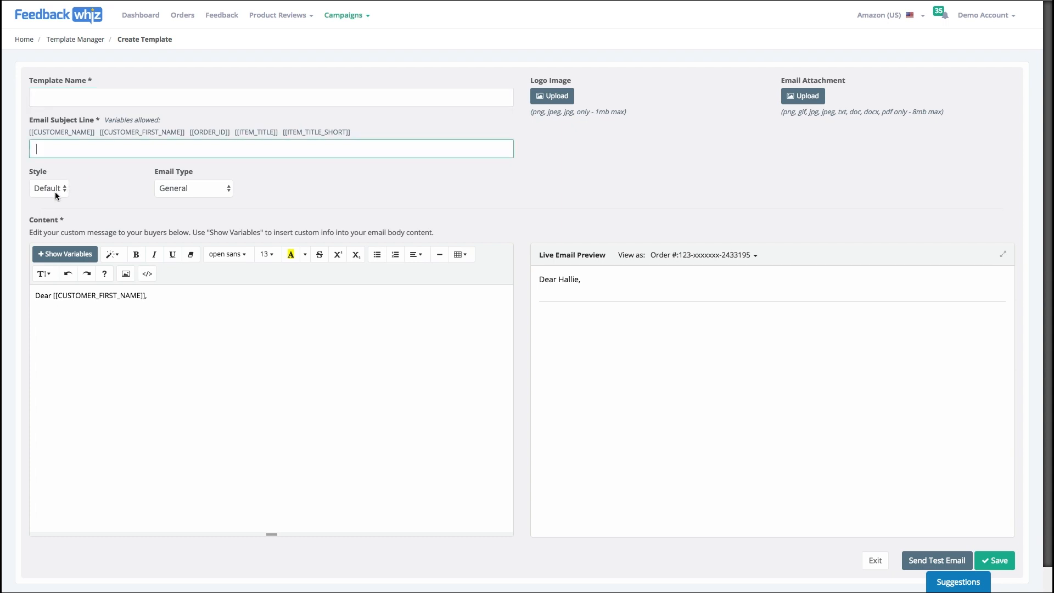
left_click(48, 188)
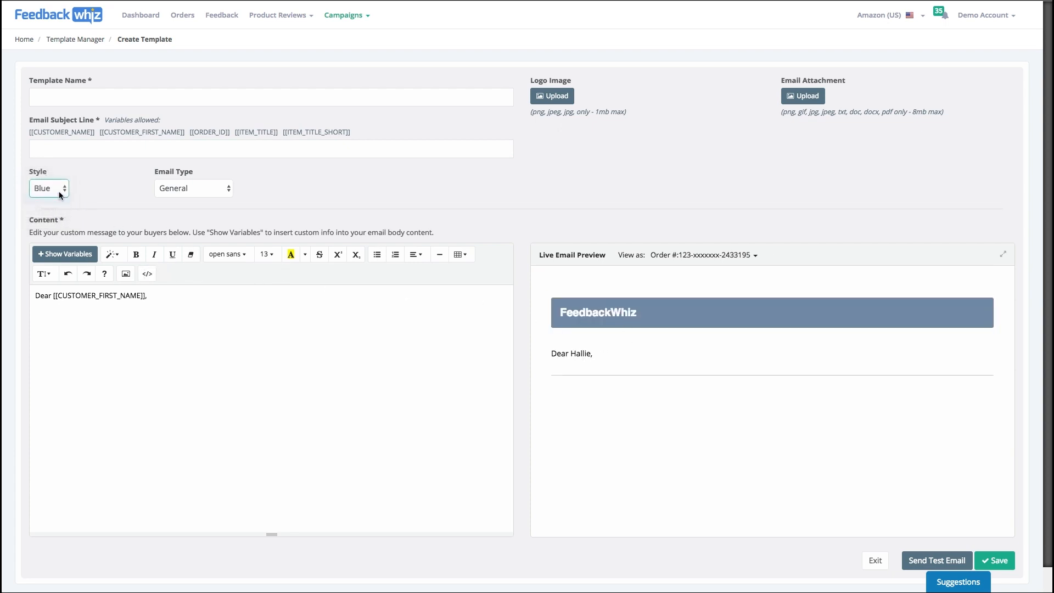
left_click(193, 188)
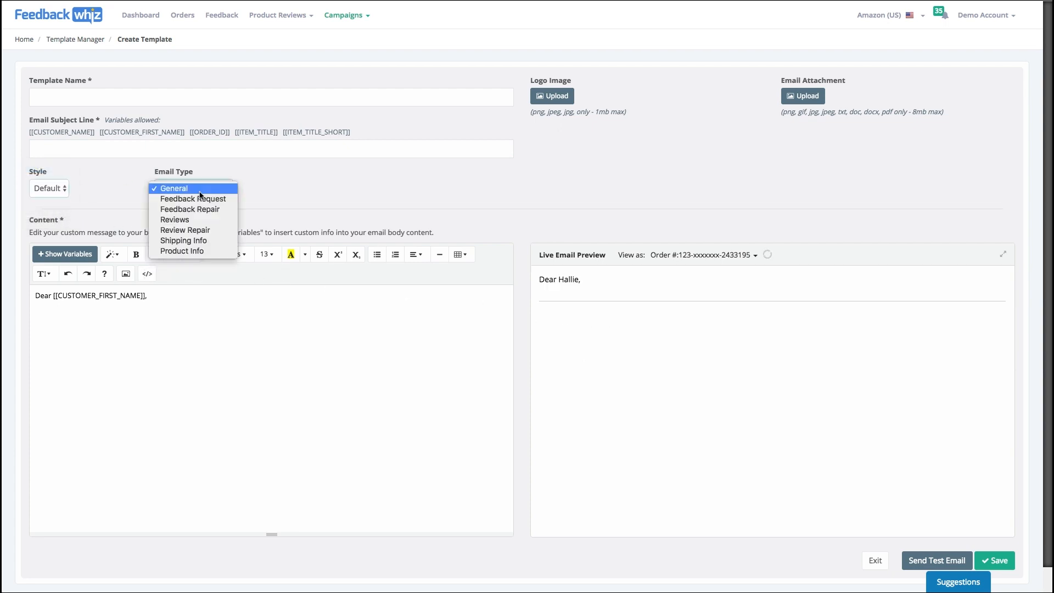
mouse_move(222, 182)
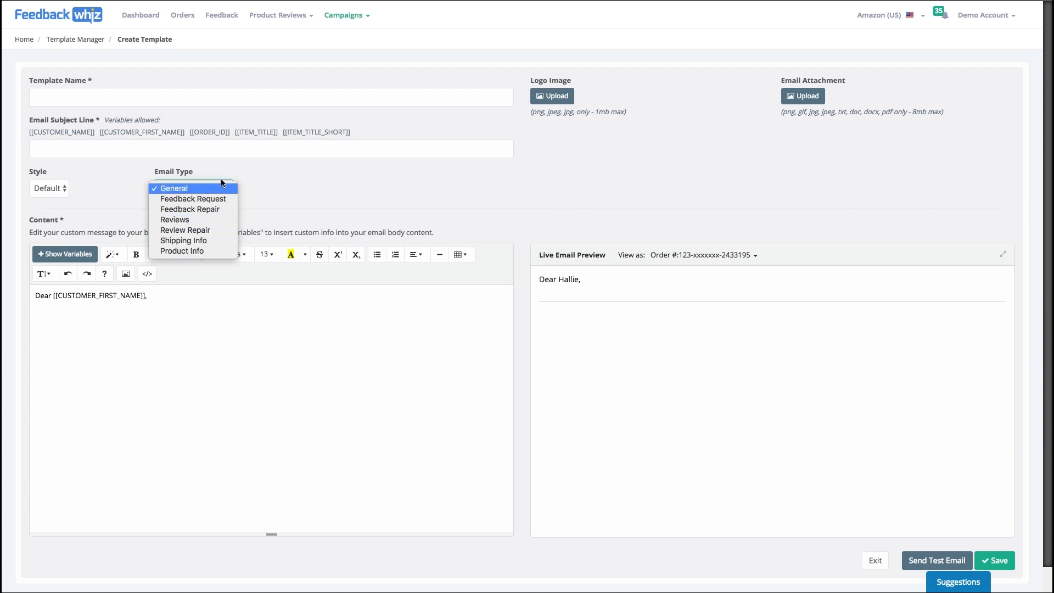
mouse_move(175, 219)
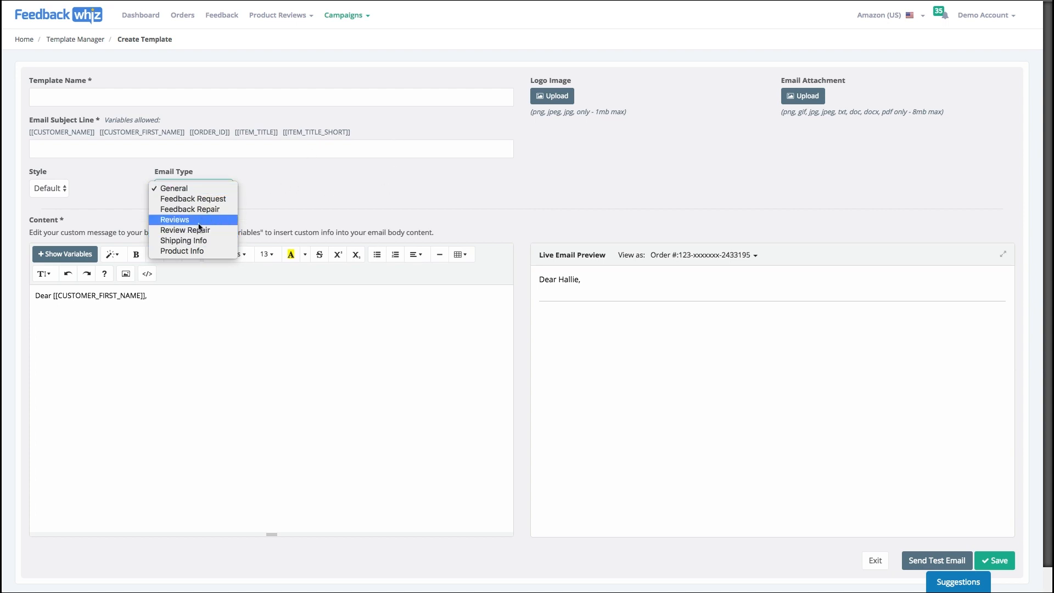
left_click(174, 188)
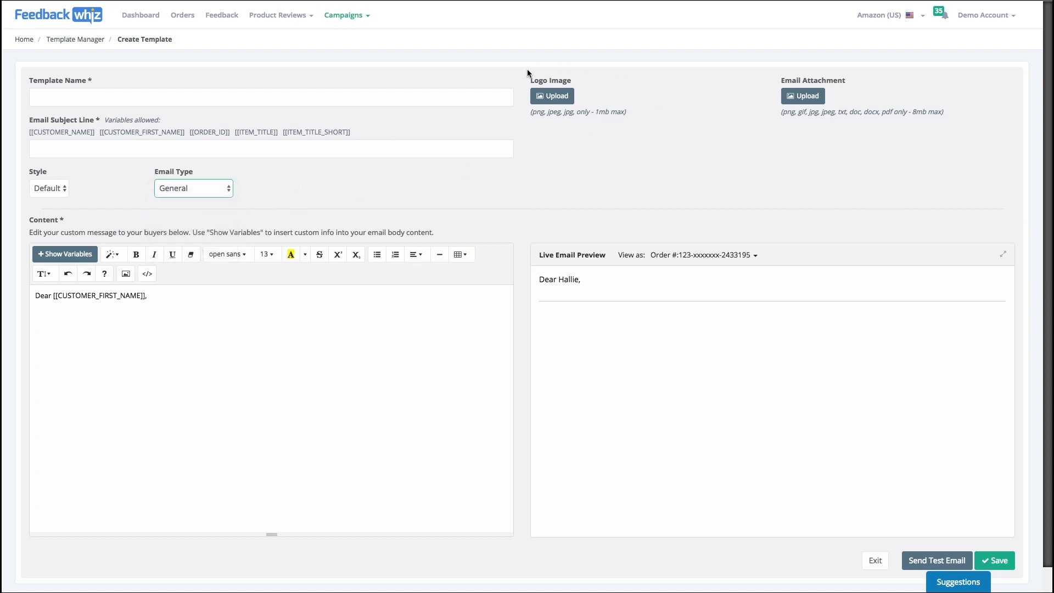
mouse_move(578, 142)
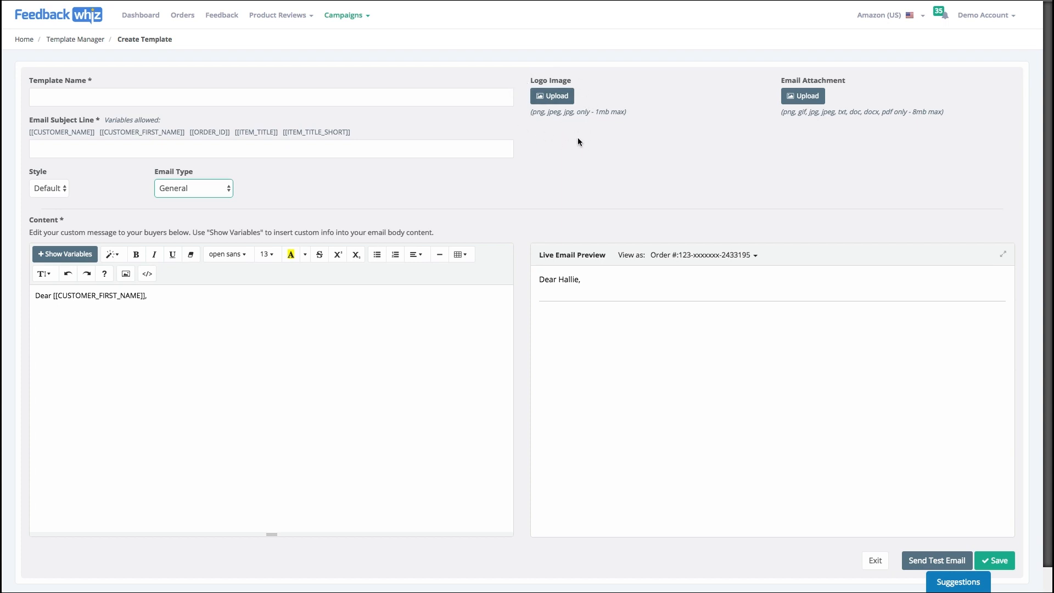
mouse_move(637, 178)
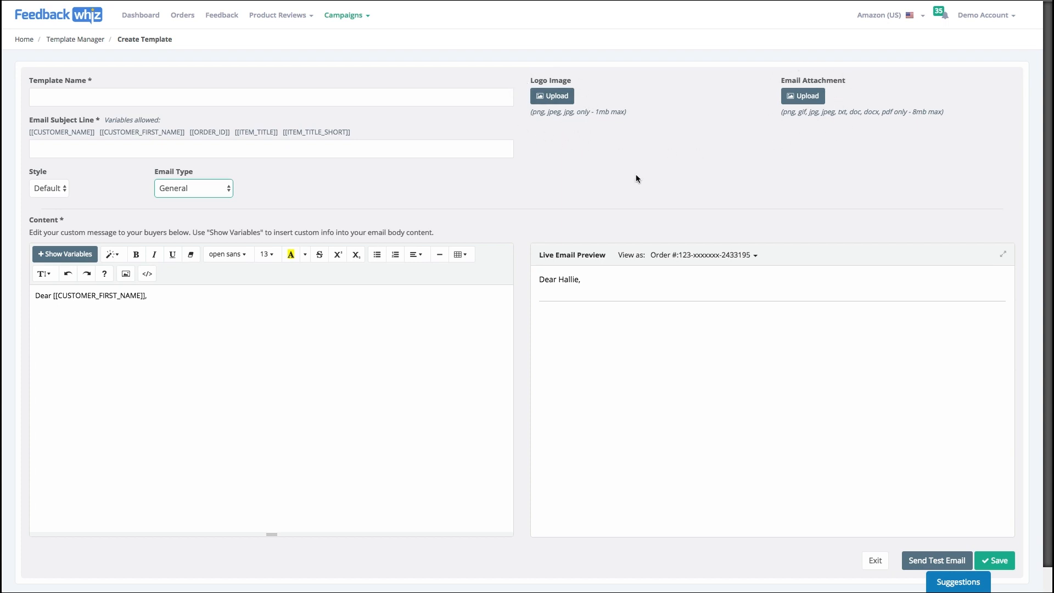
mouse_move(439, 255)
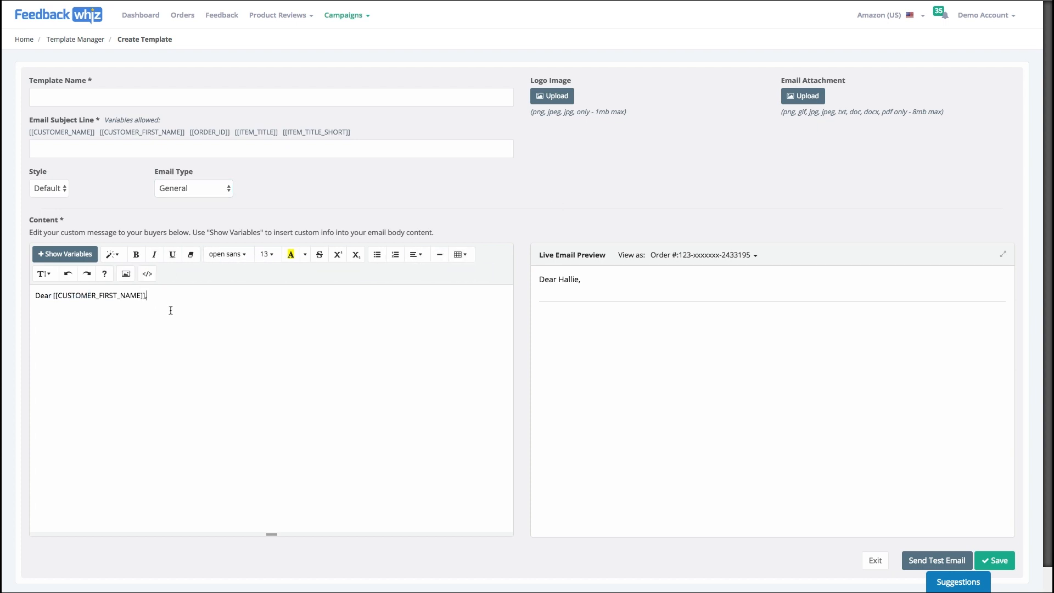
Type test text into the draft body, then leave for Template Manager without saving
type("Test")
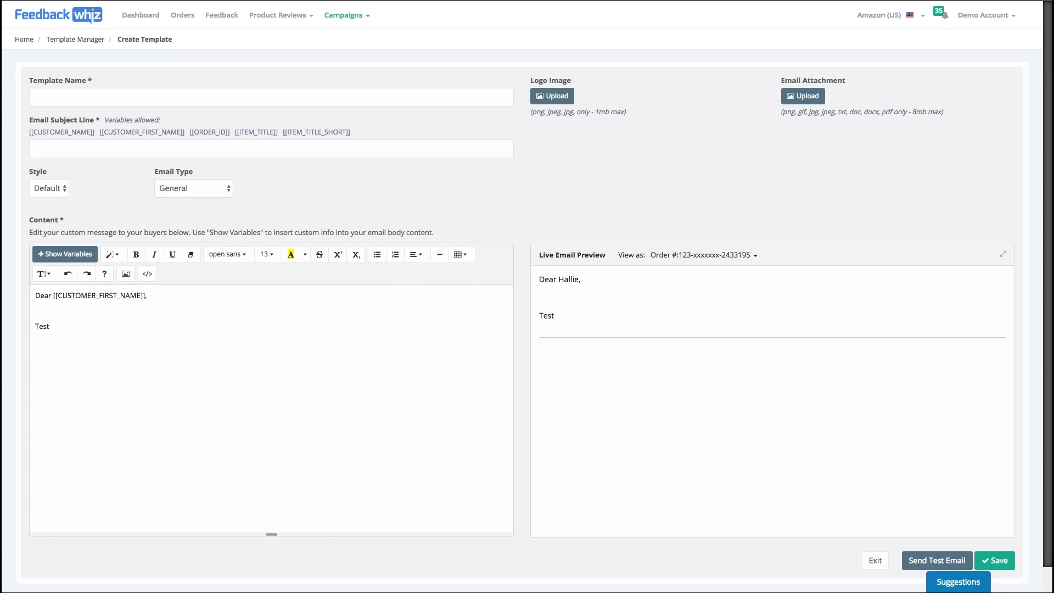
type("sdfgsdfgsdfgdfg")
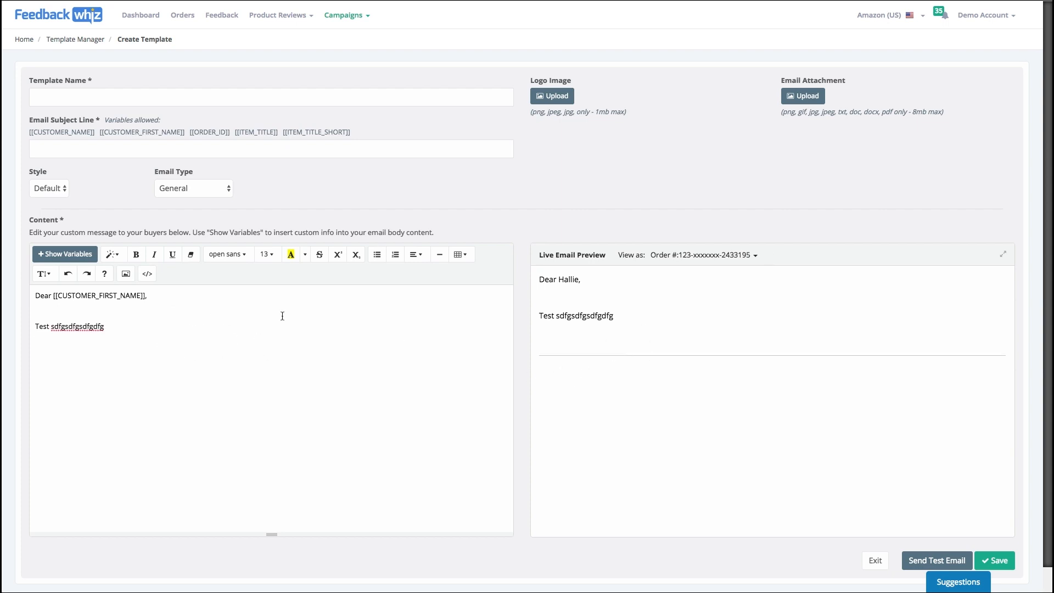
mouse_move(258, 171)
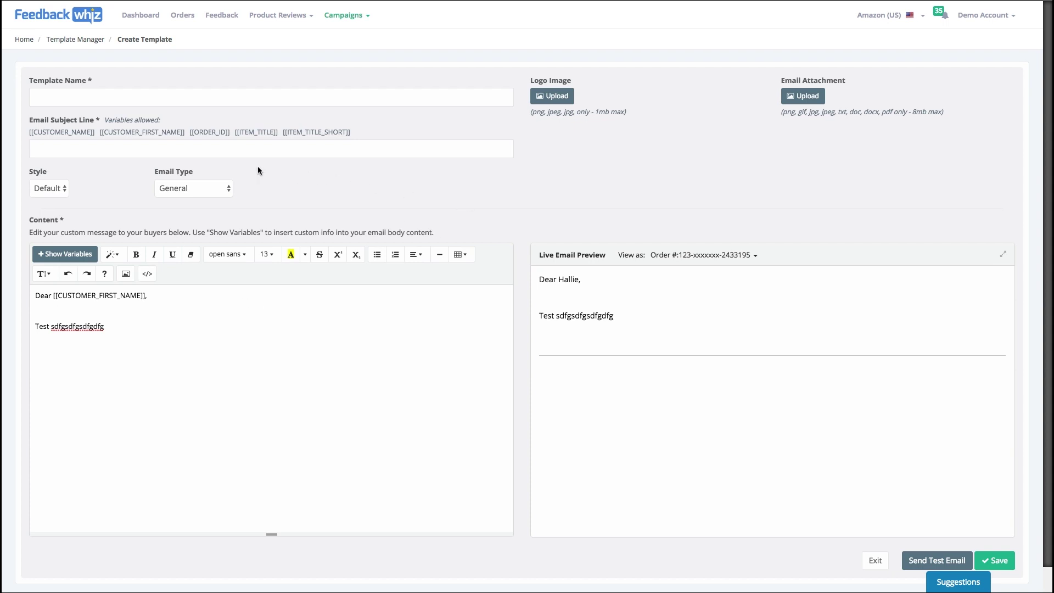
mouse_move(413, 228)
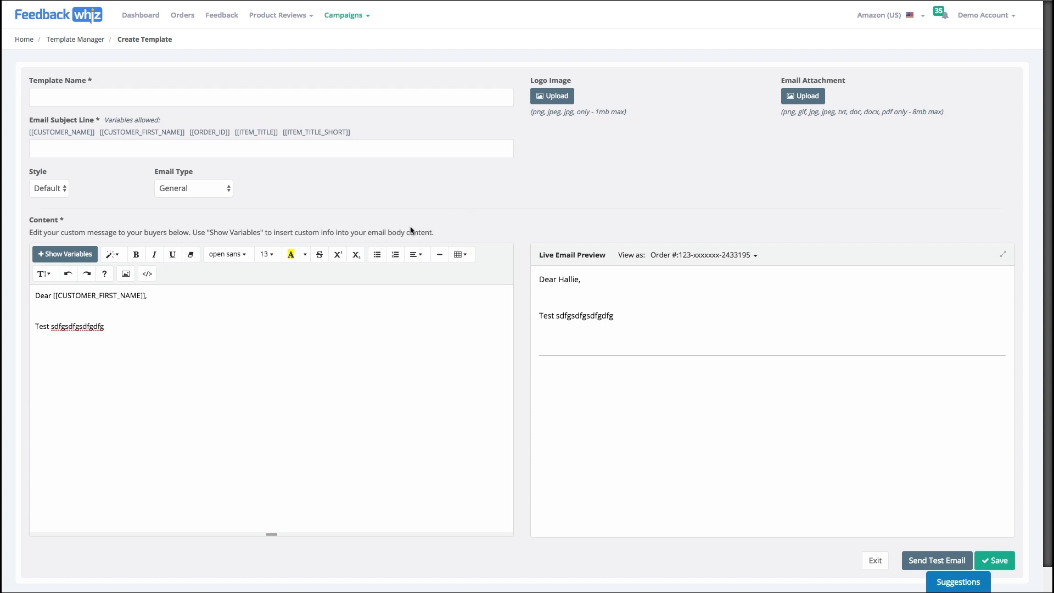
left_click(75, 39)
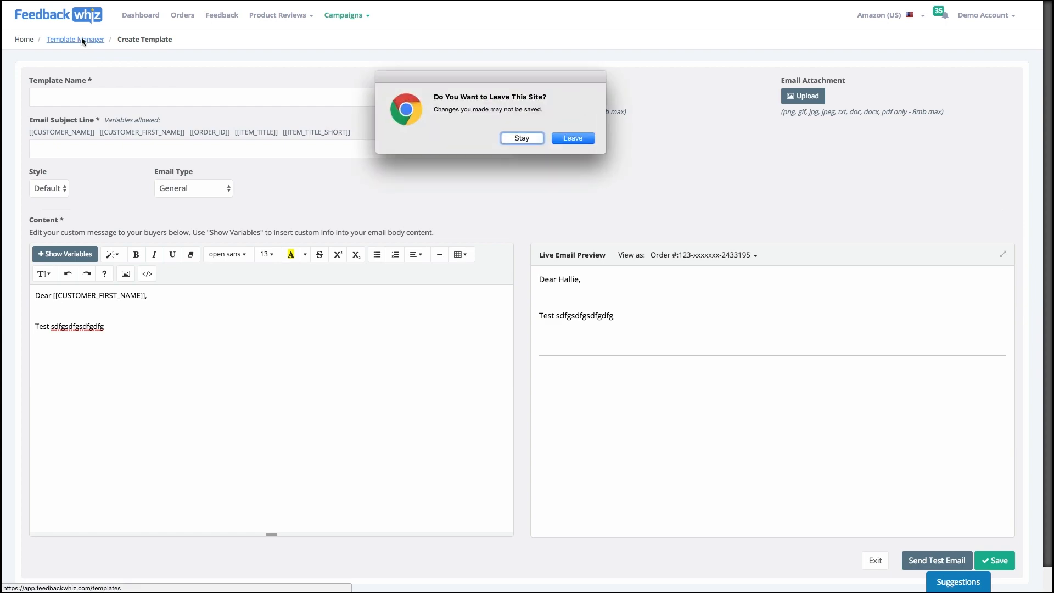
left_click(573, 138)
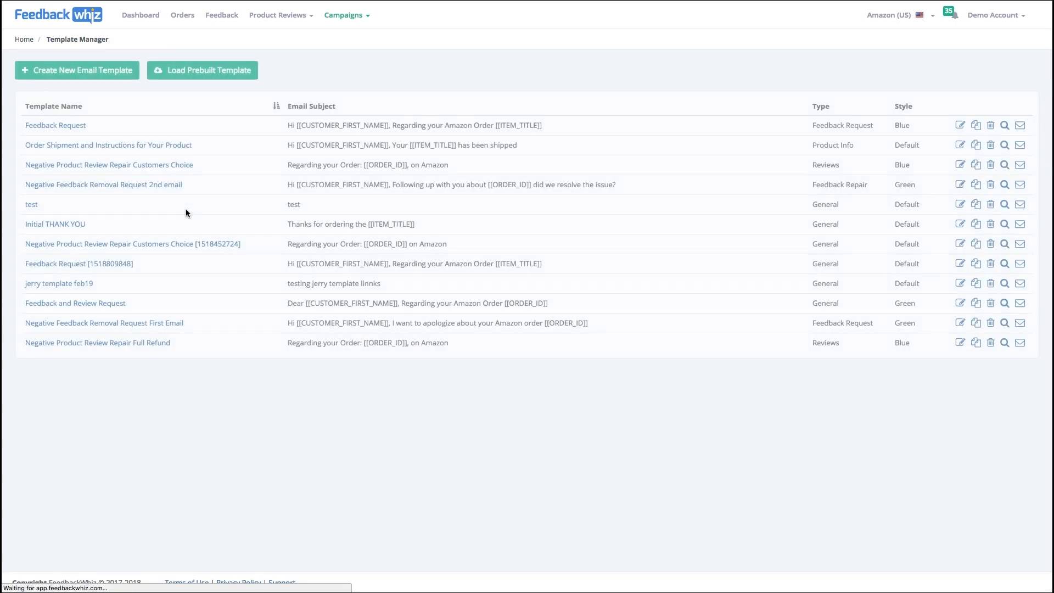
Open the 'test' template from the Template Manager list for editing
left_click(31, 205)
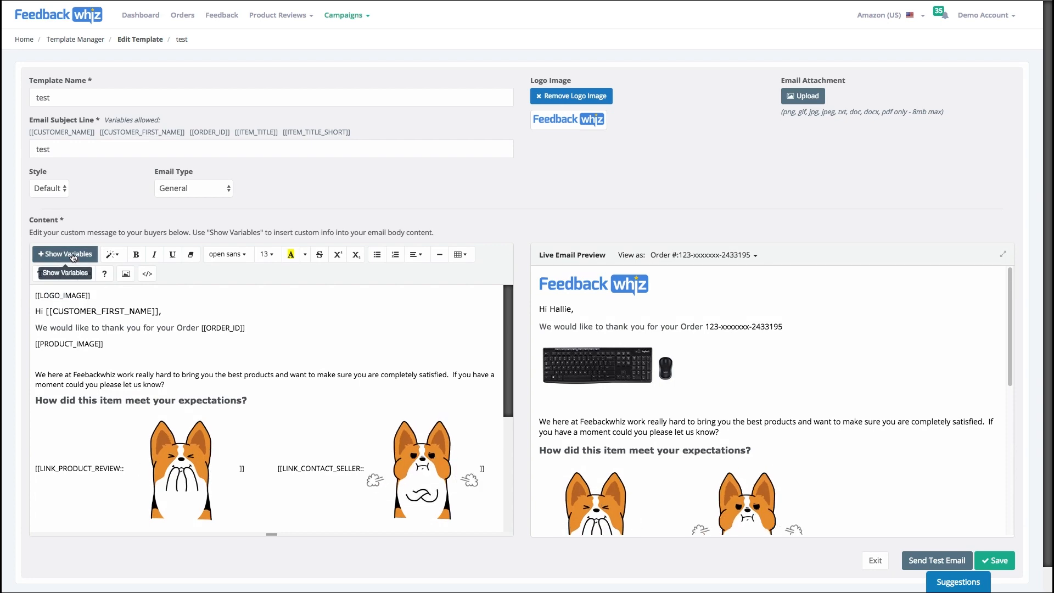
left_click(65, 253)
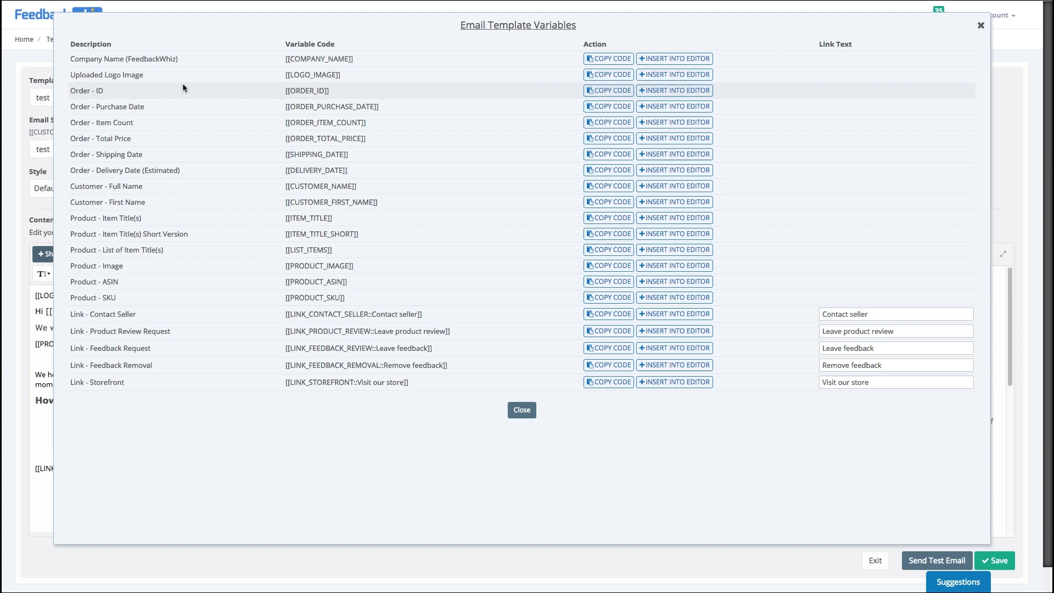
mouse_move(363, 107)
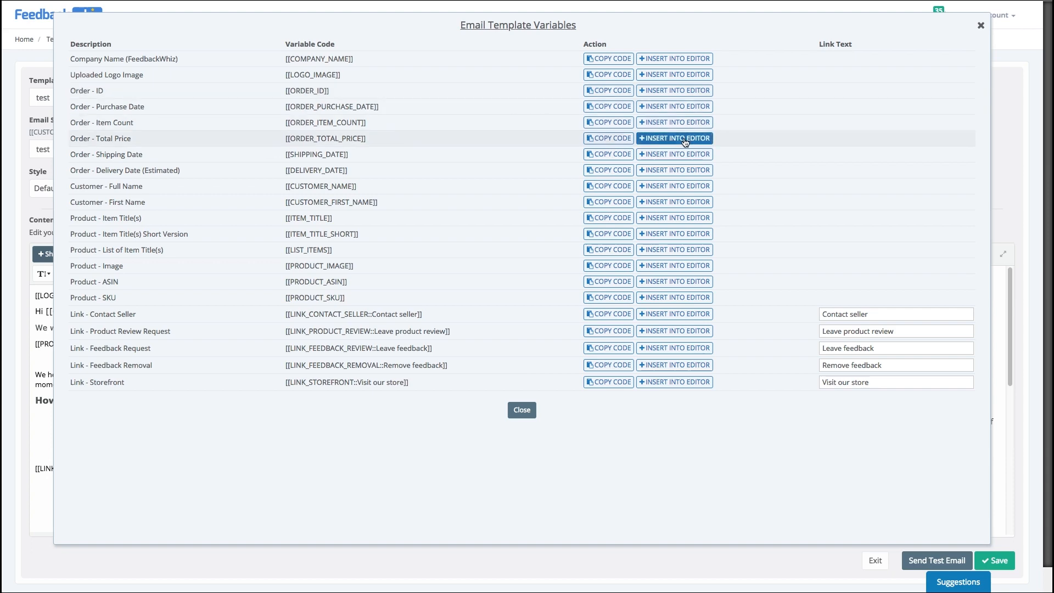
left_click(674, 138)
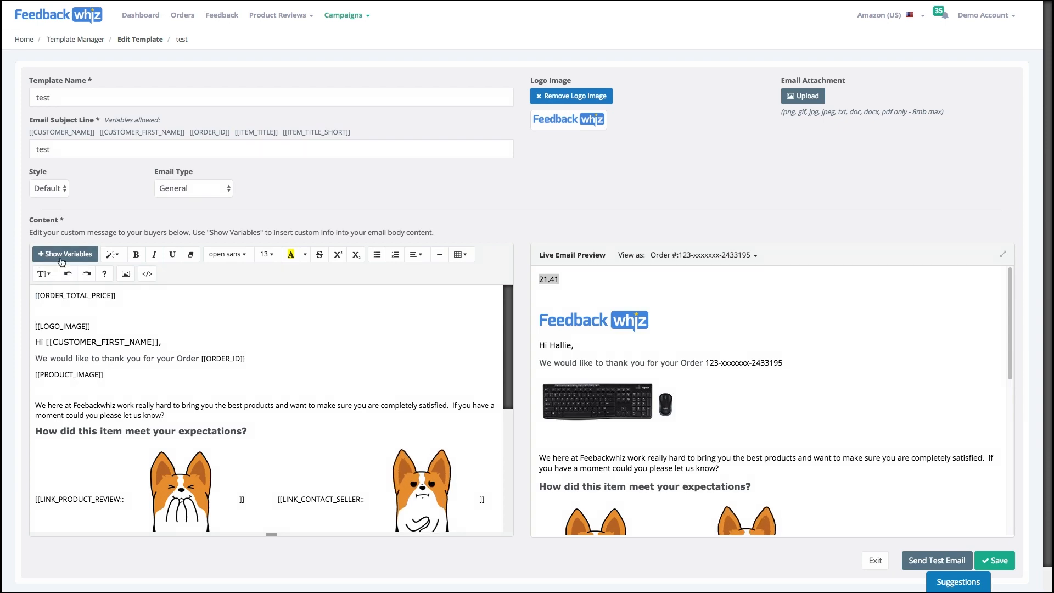
left_click(64, 253)
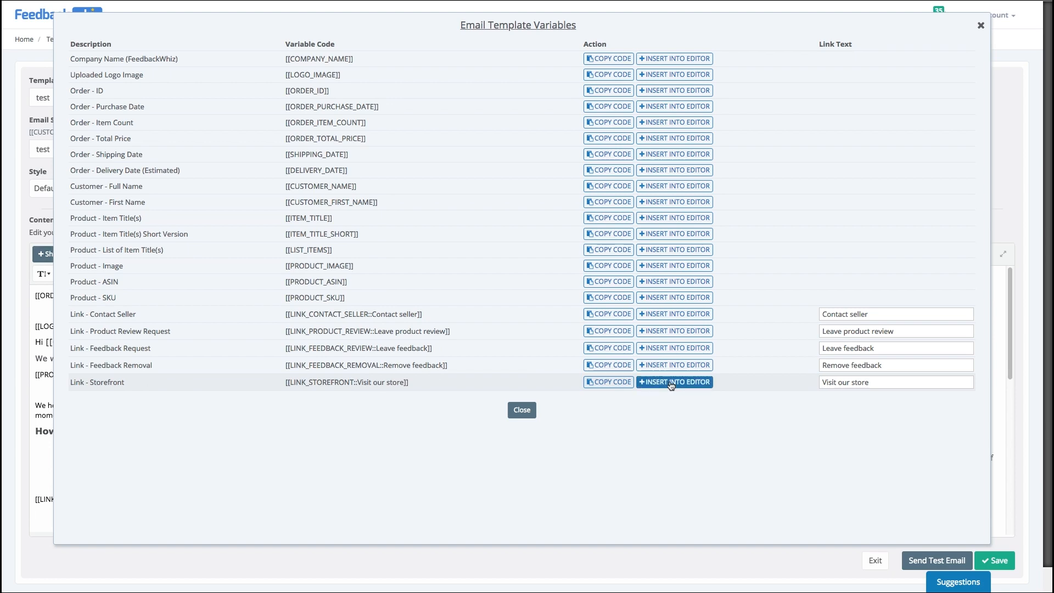
left_click(675, 382)
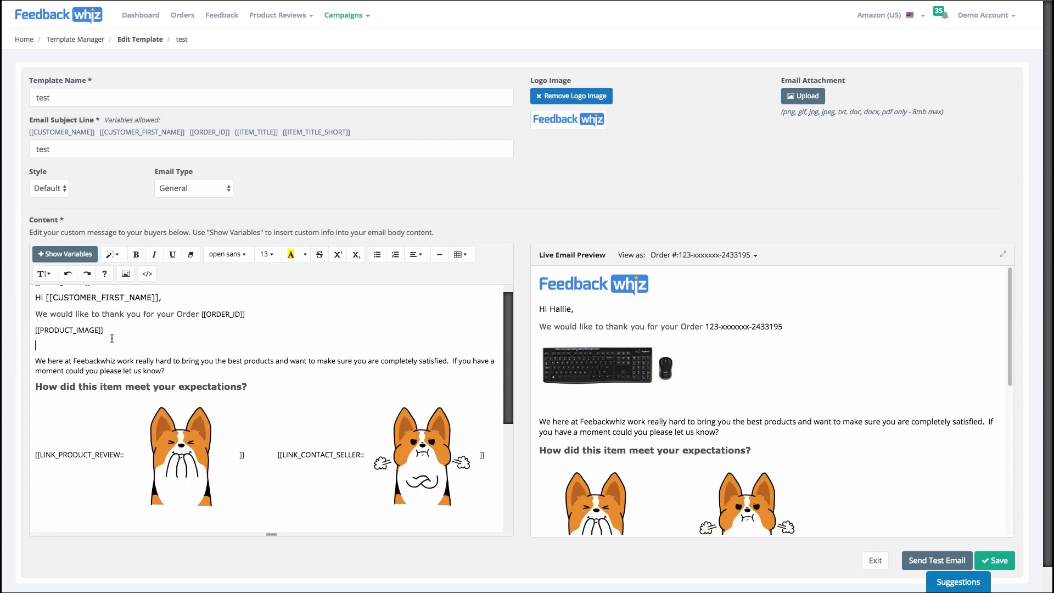
Center-align the intro text of the test template's email body
left_click(126, 274)
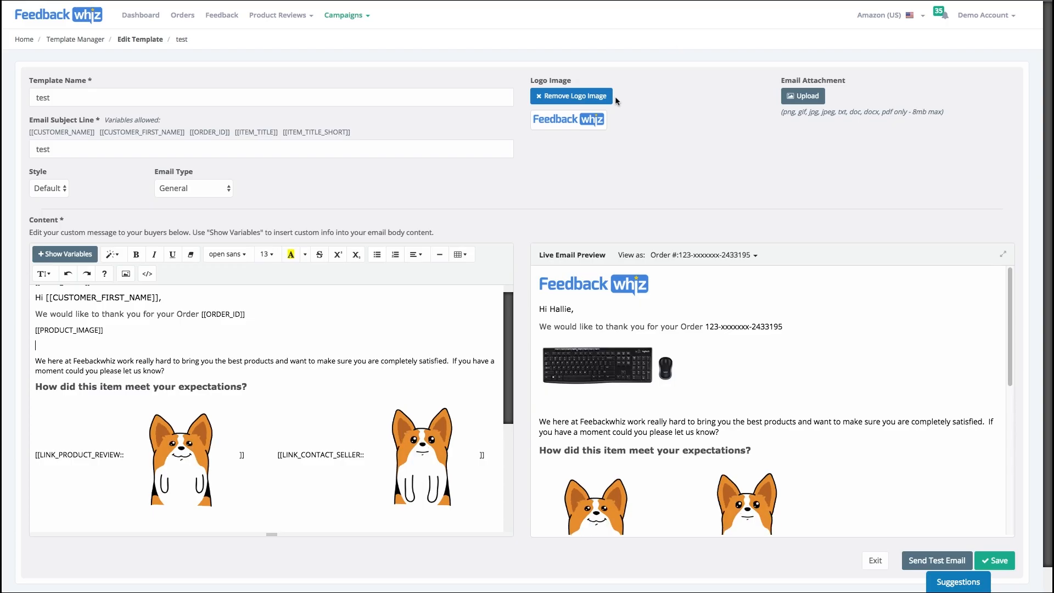
mouse_move(320, 254)
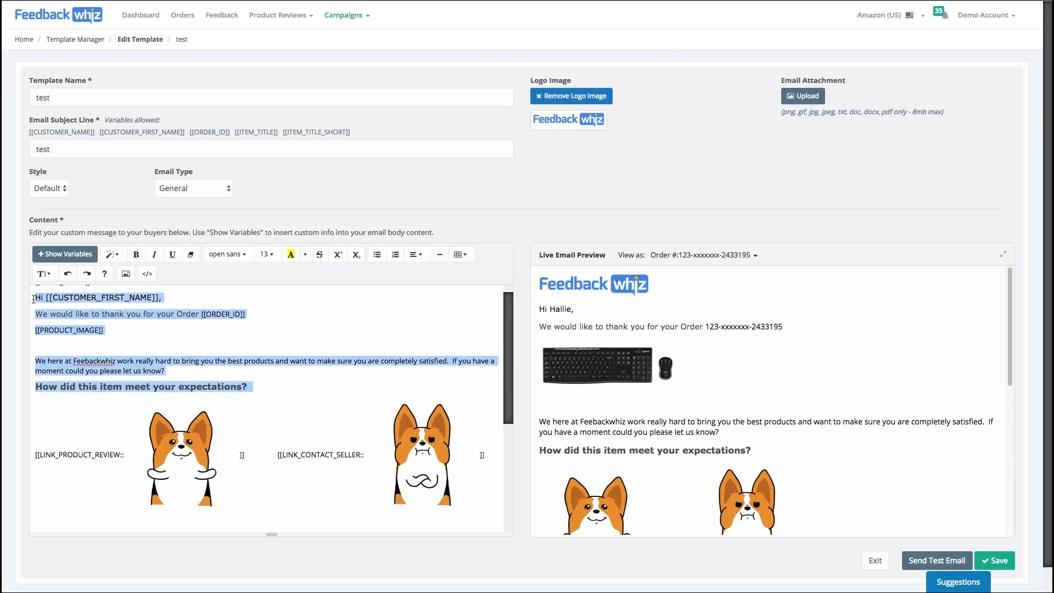
left_click(411, 255)
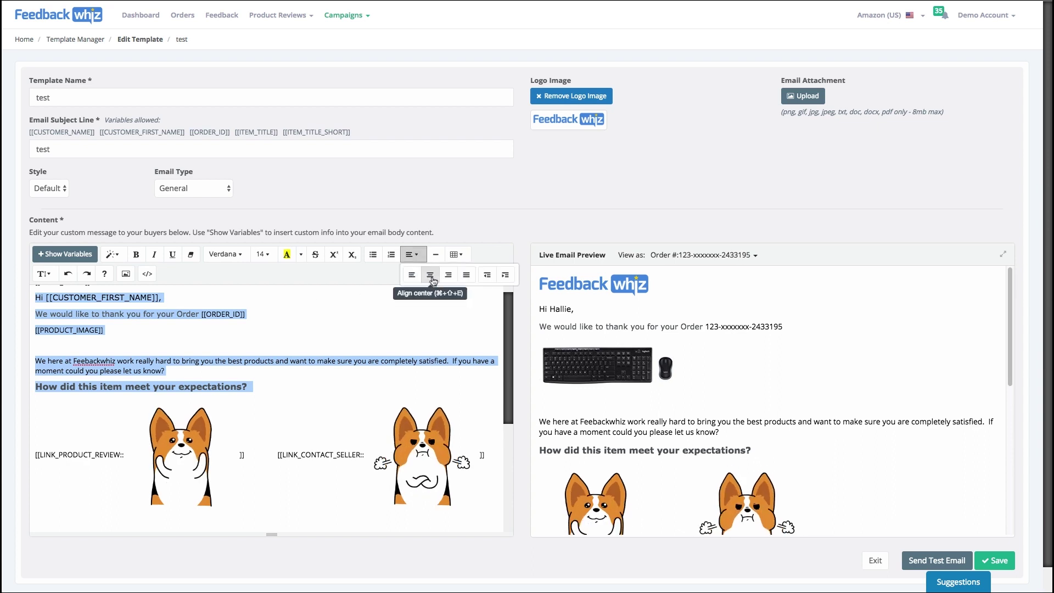
left_click(430, 275)
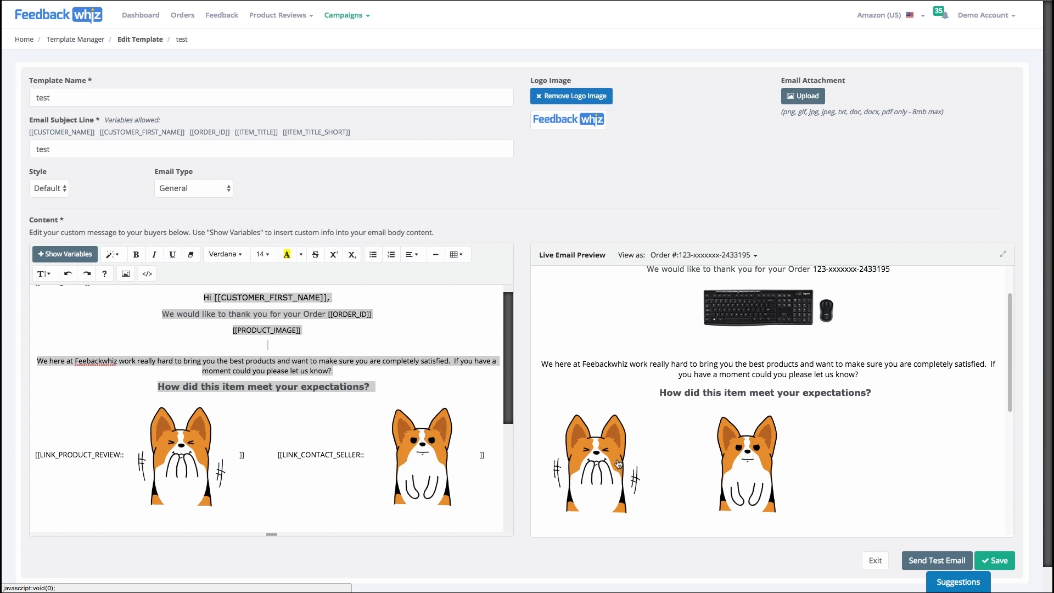
scroll("down", 3)
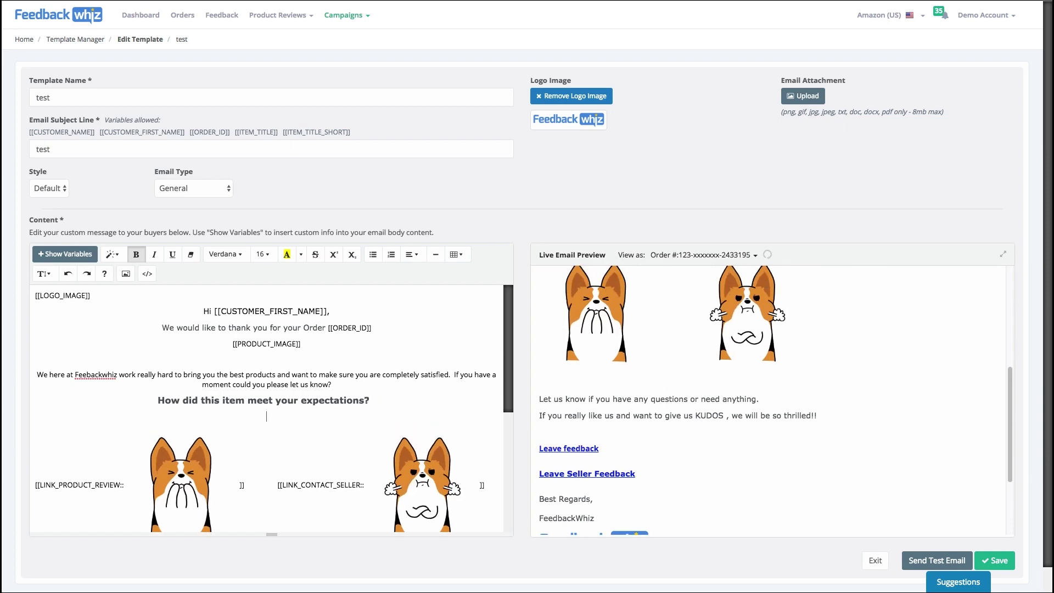
mouse_move(65, 255)
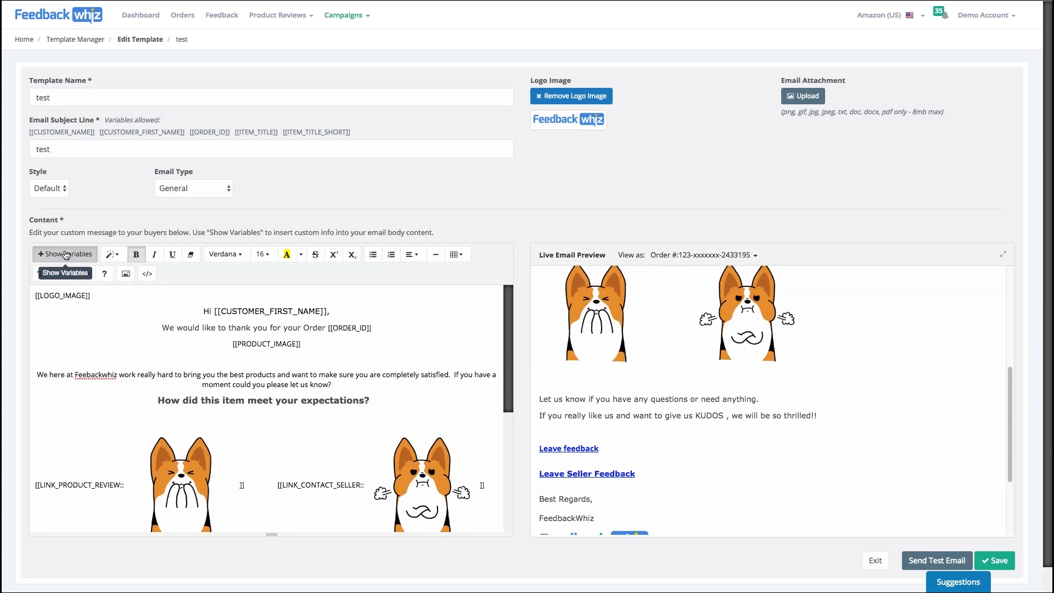
Open the template variables list and select the 'Leave feedback' link label
left_click(64, 254)
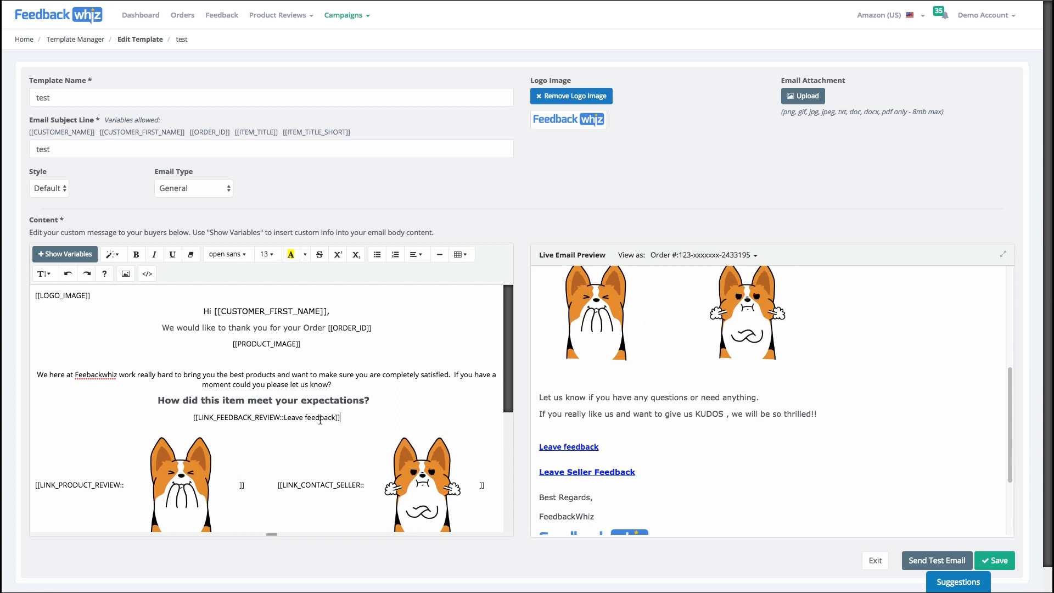
double_click(301, 417)
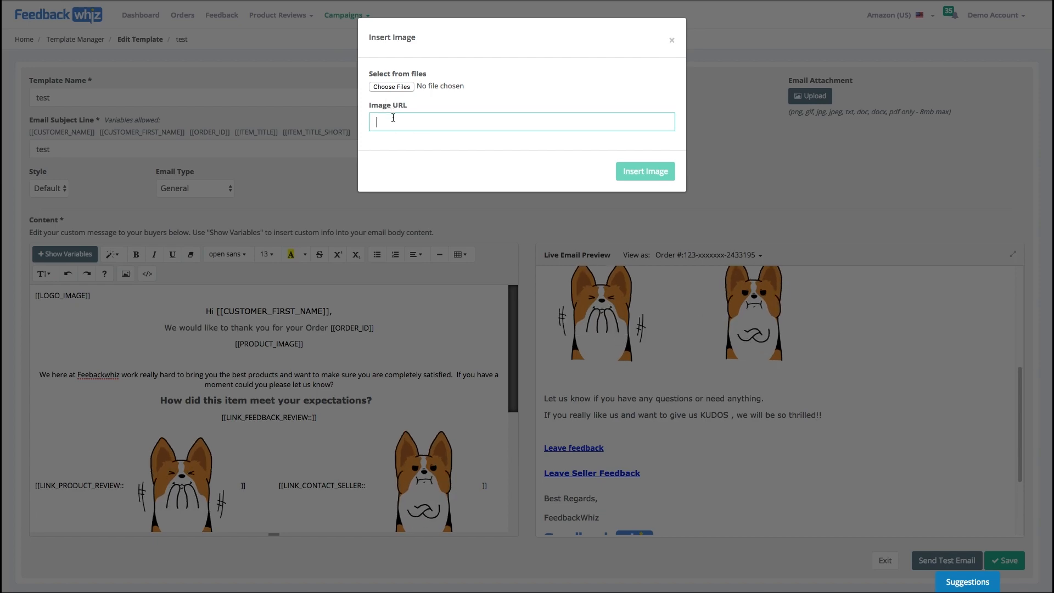
Insert the orange GIF by URL into the feedback link and resize it to 50%
left_click(645, 171)
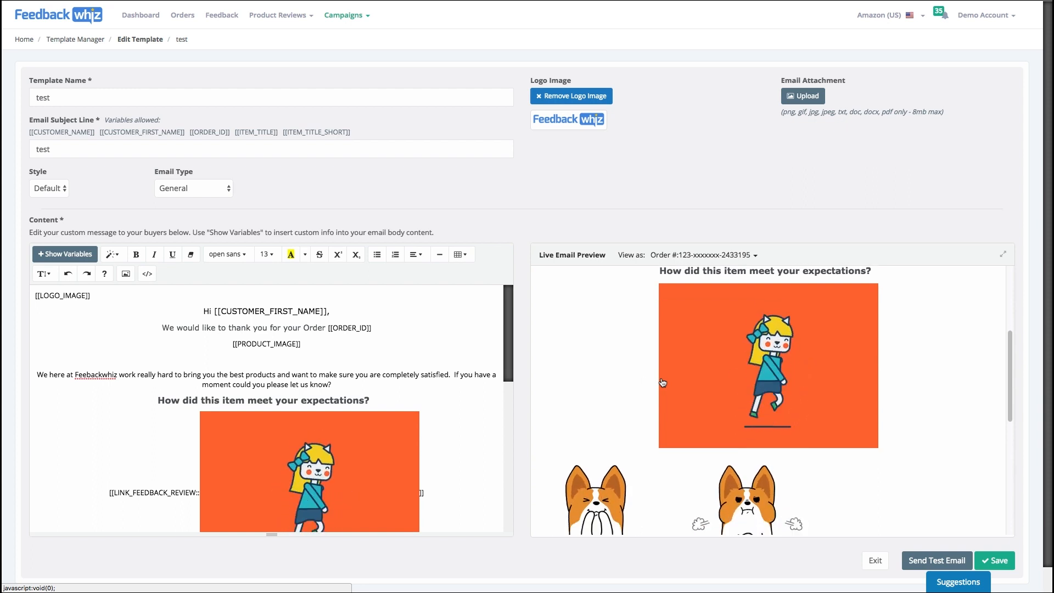
scroll("down", 3)
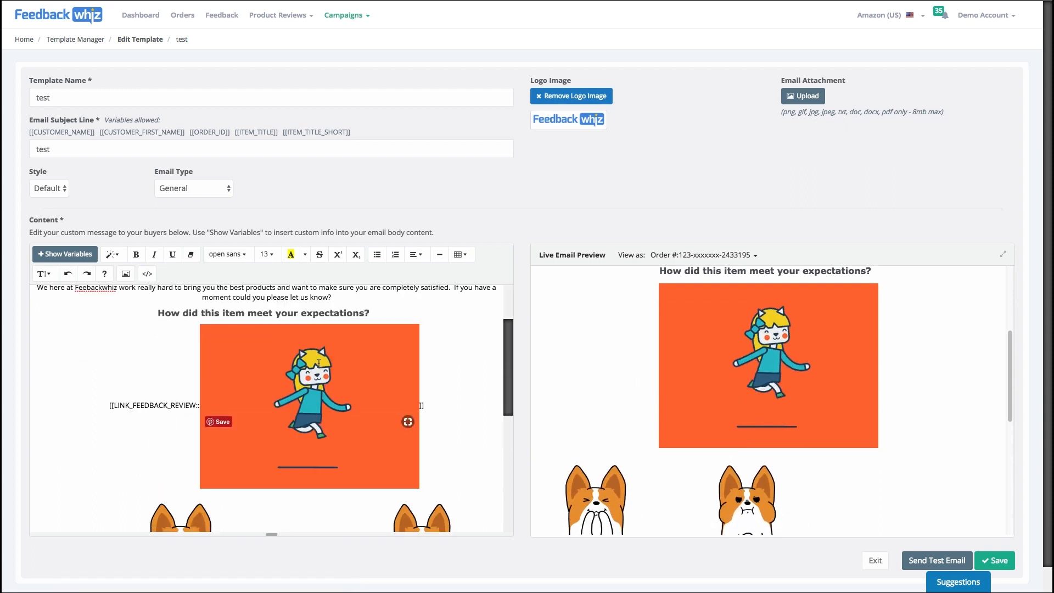
left_click(309, 406)
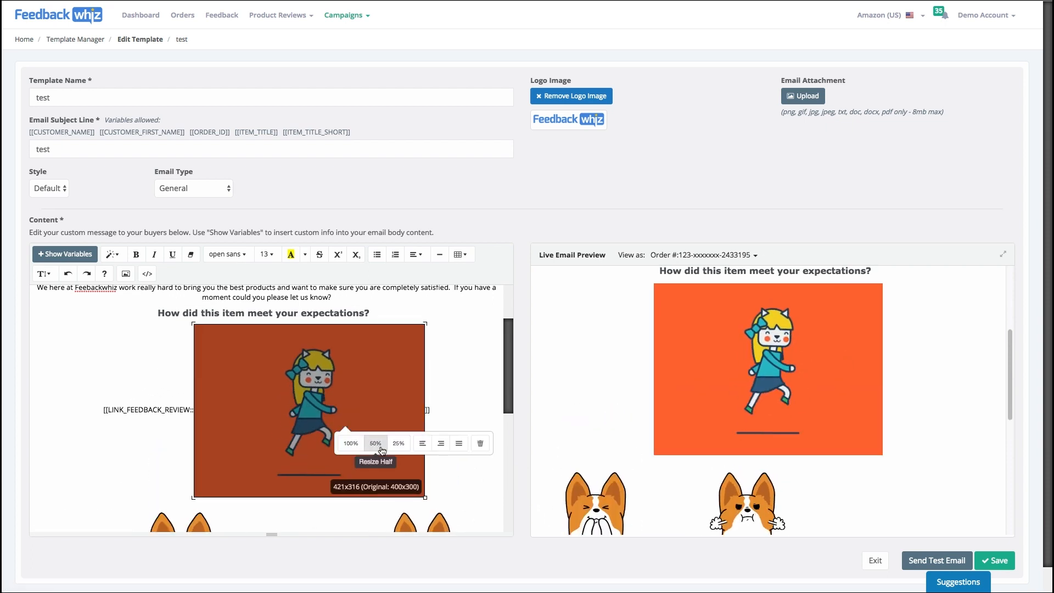
left_click(375, 443)
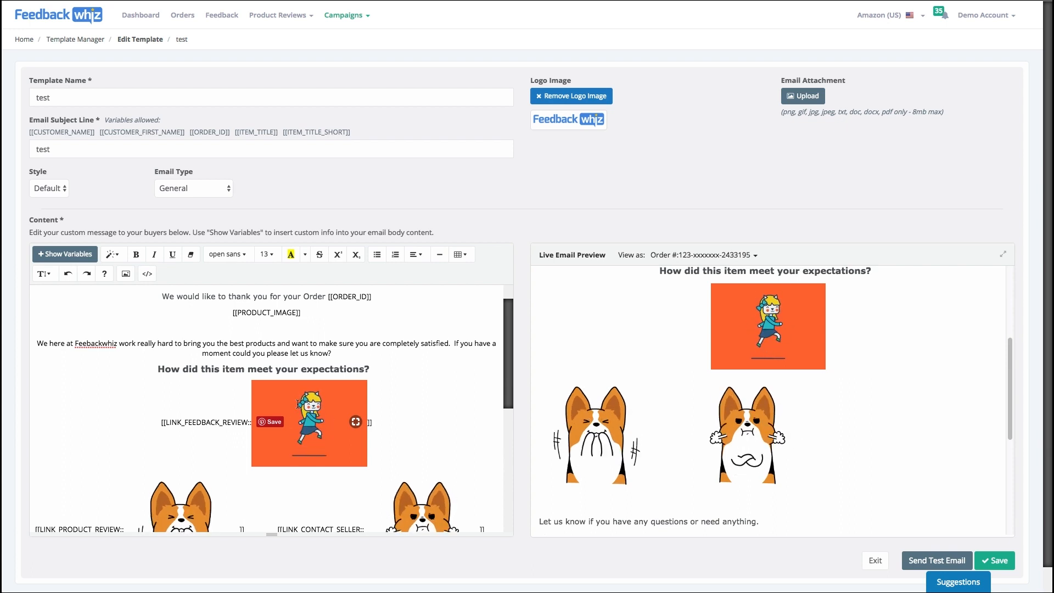
scroll("down", 3)
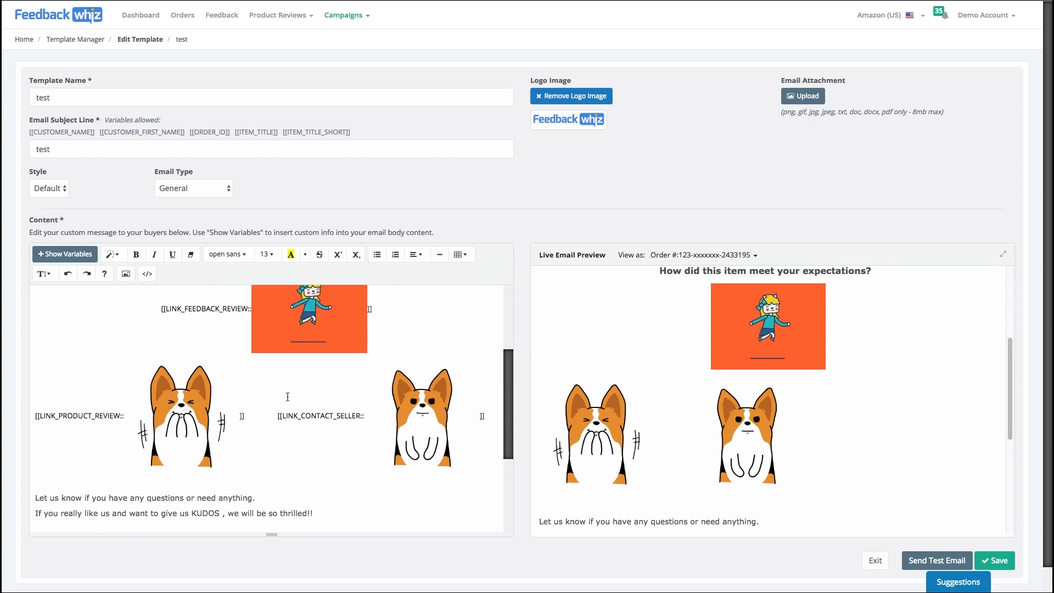
Highlight the 'We here at Feebackwhiz' paragraph in yellow and set its font size to 30
scroll("down", 3)
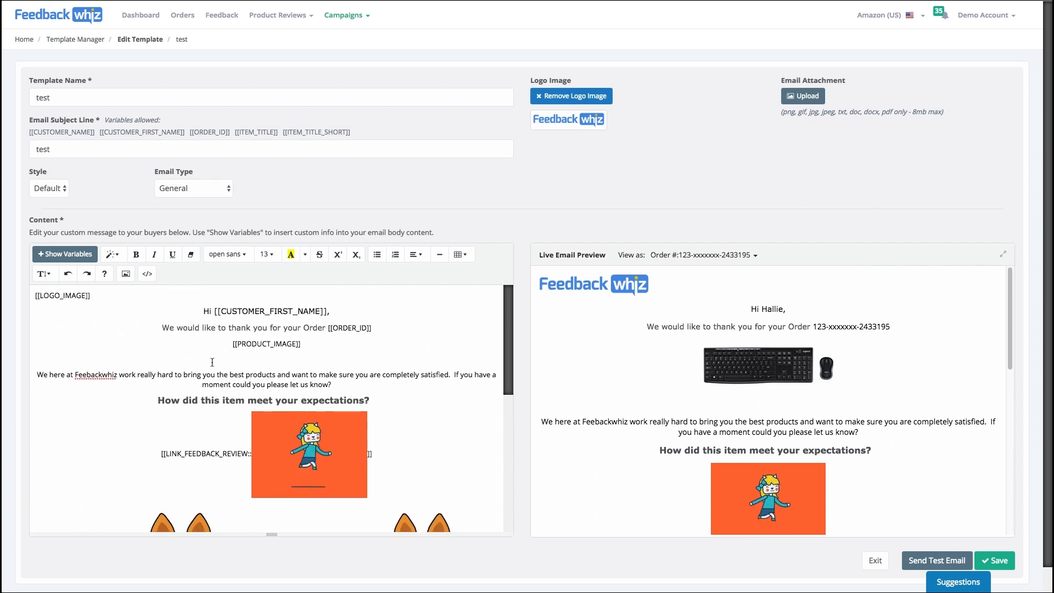
mouse_move(259, 257)
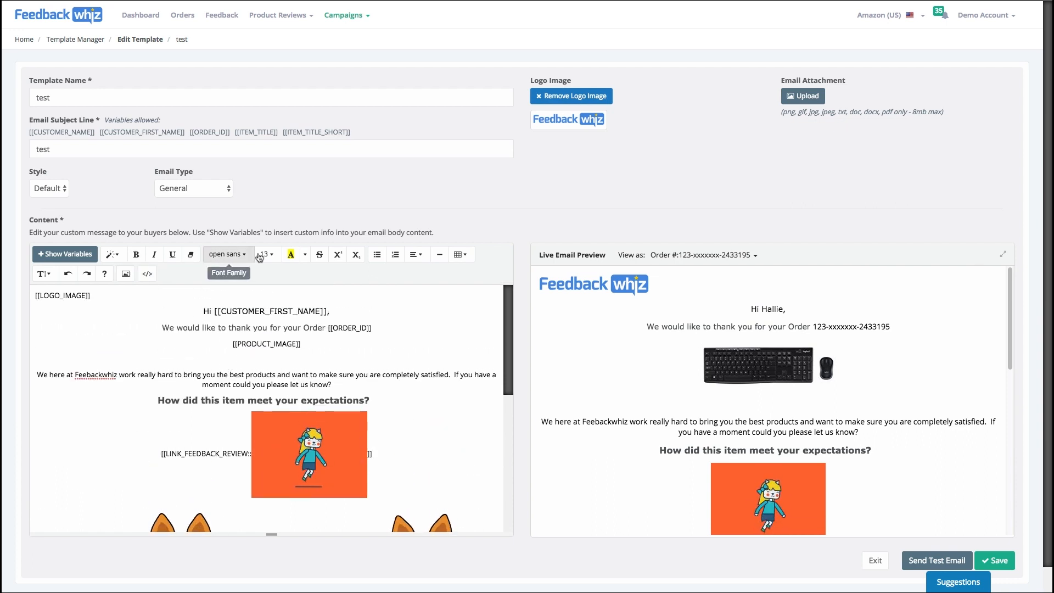
left_click_drag(37, 375, 331, 385)
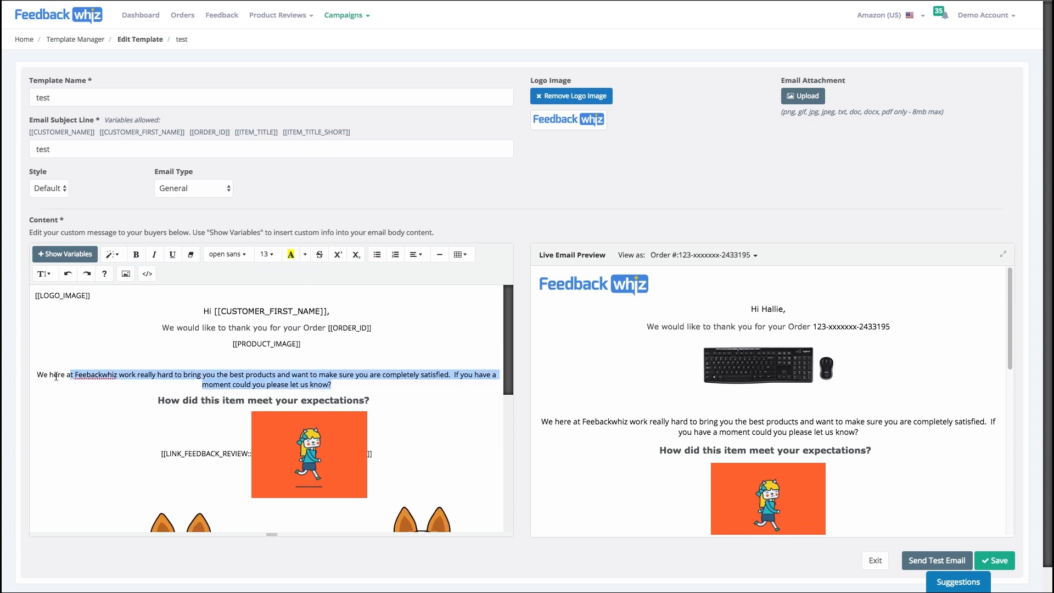
left_click(290, 254)
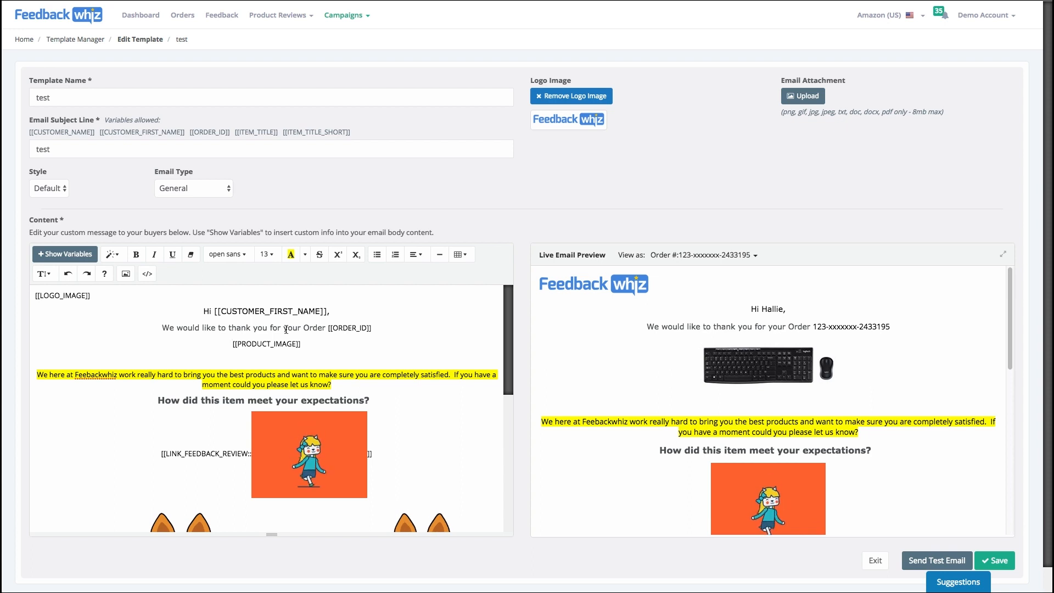
left_click(228, 255)
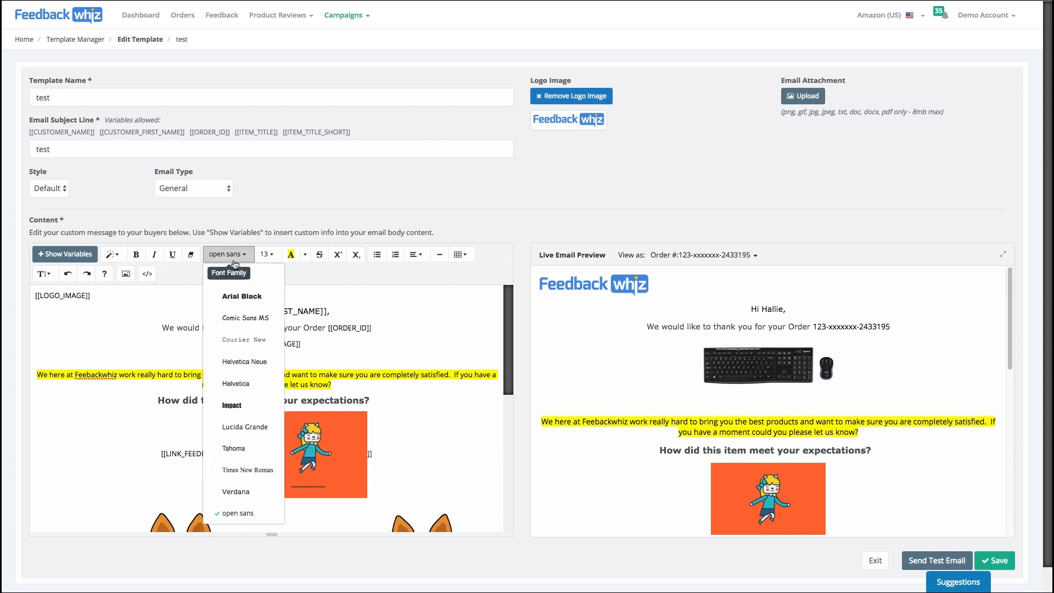
left_click(241, 296)
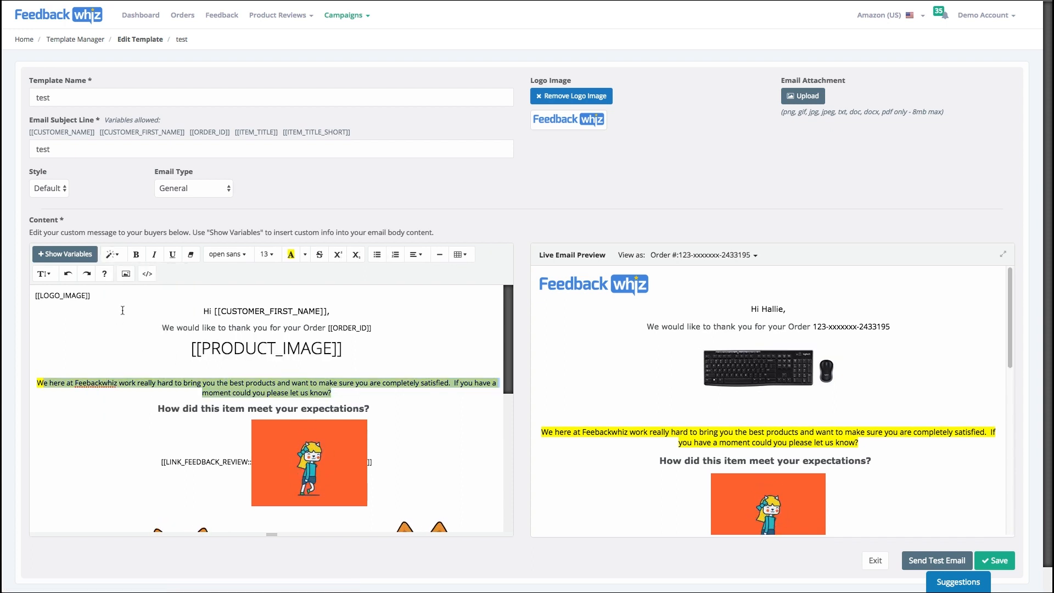
left_click(264, 254)
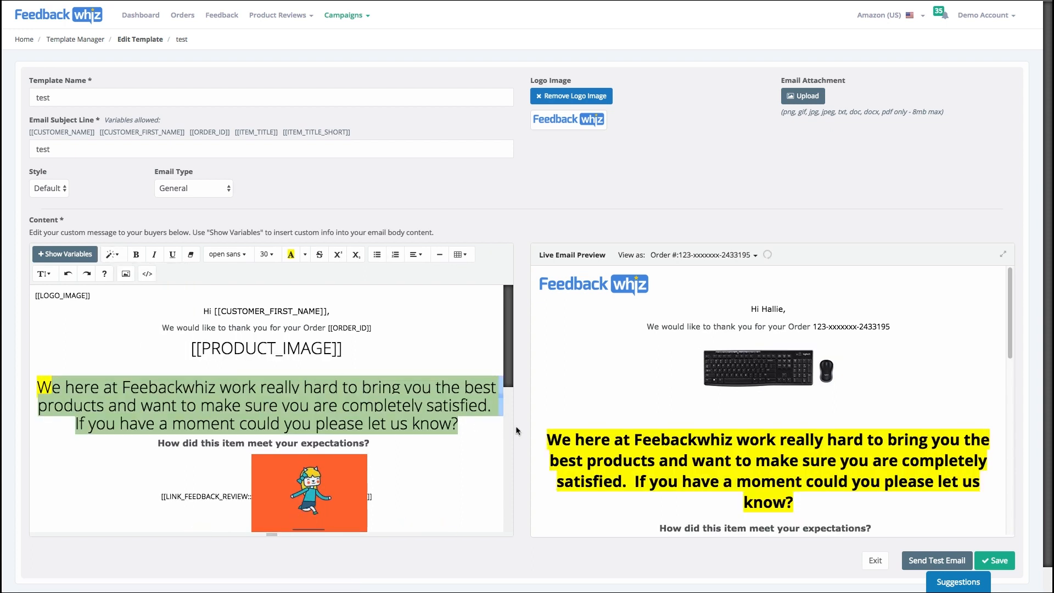
scroll("down", 3)
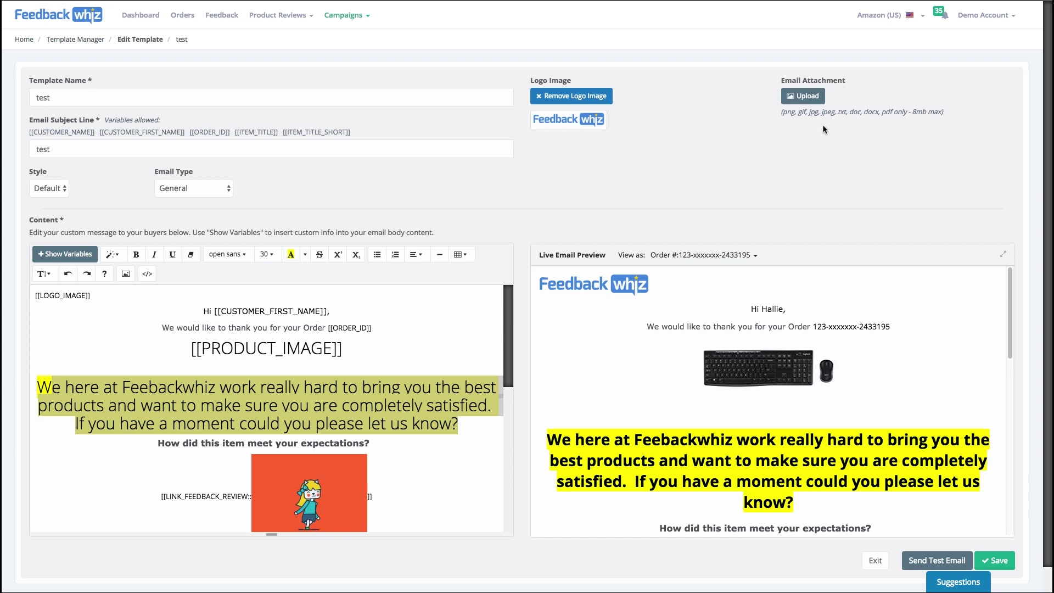
mouse_move(820, 74)
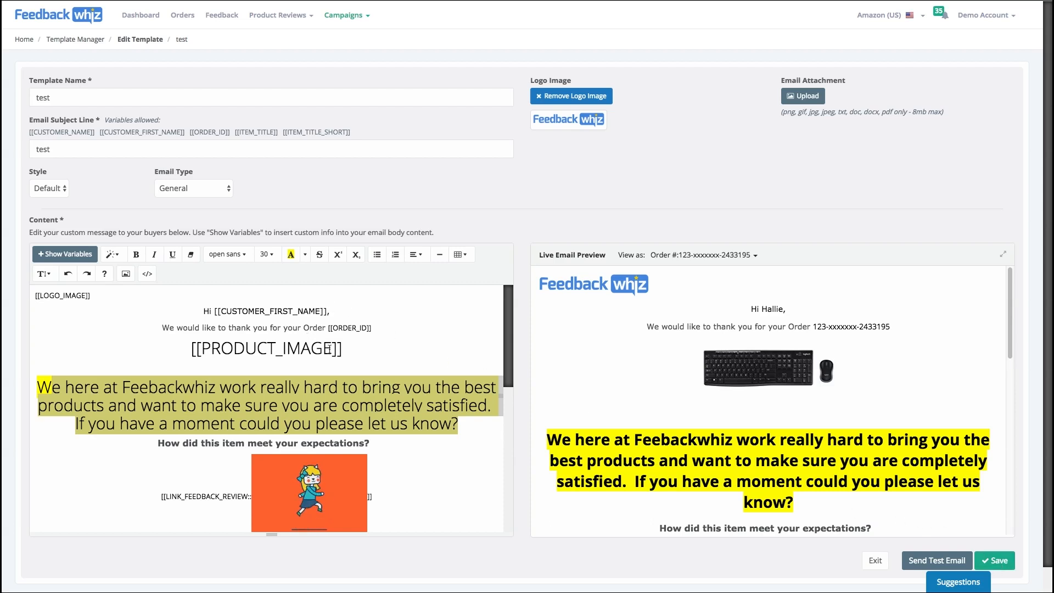
mouse_move(81, 47)
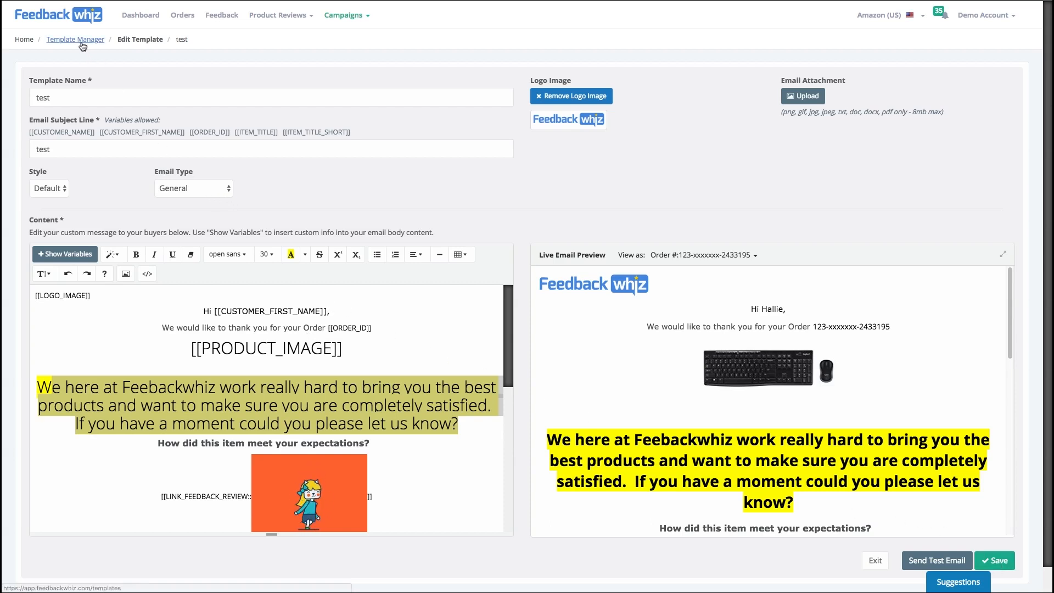
Leave the editor without saving, then reopen the test template
left_click(75, 39)
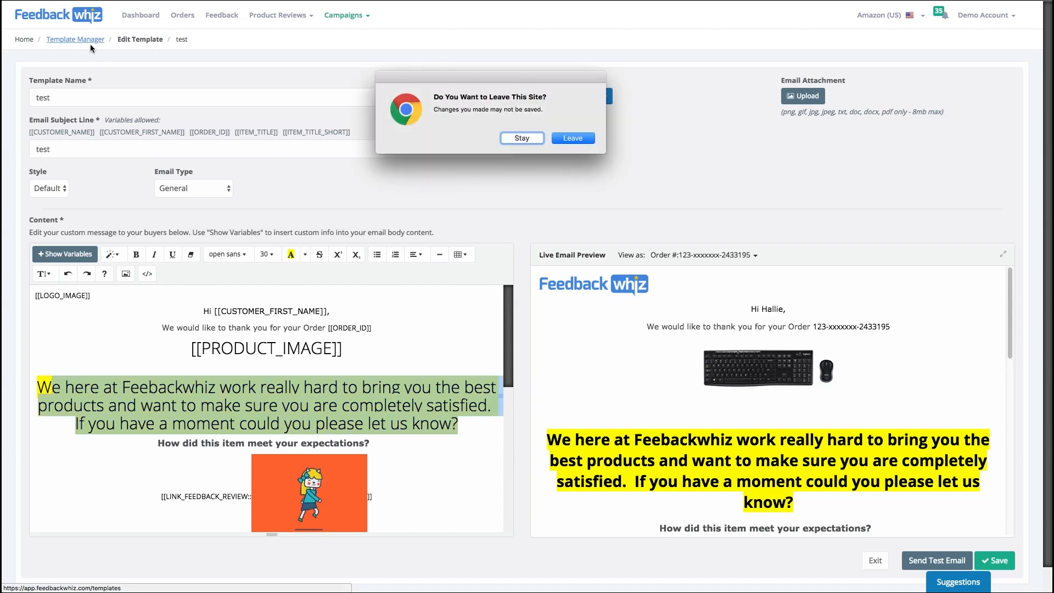
left_click(573, 137)
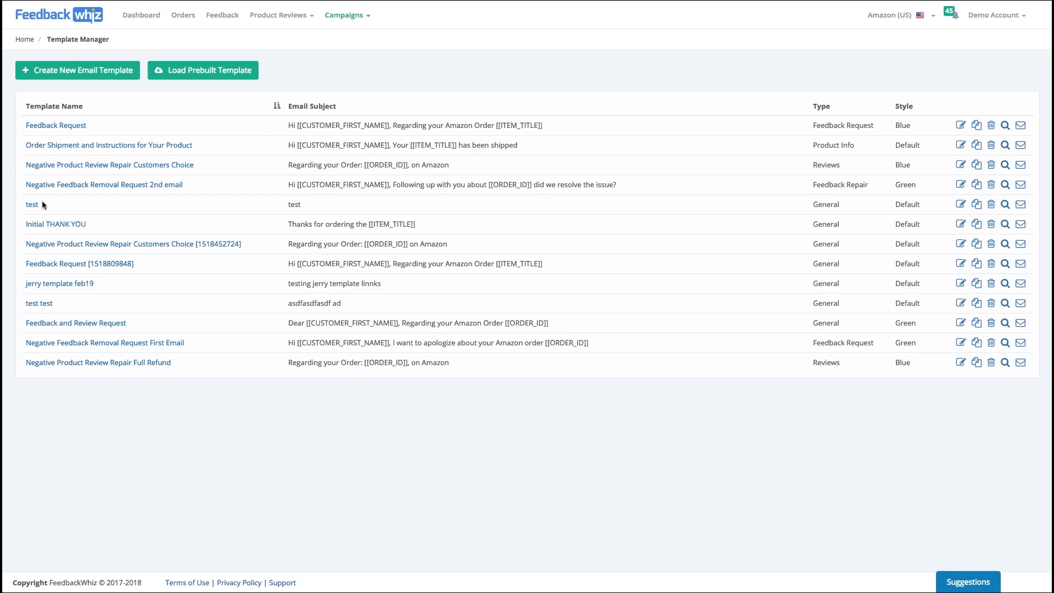
left_click(31, 205)
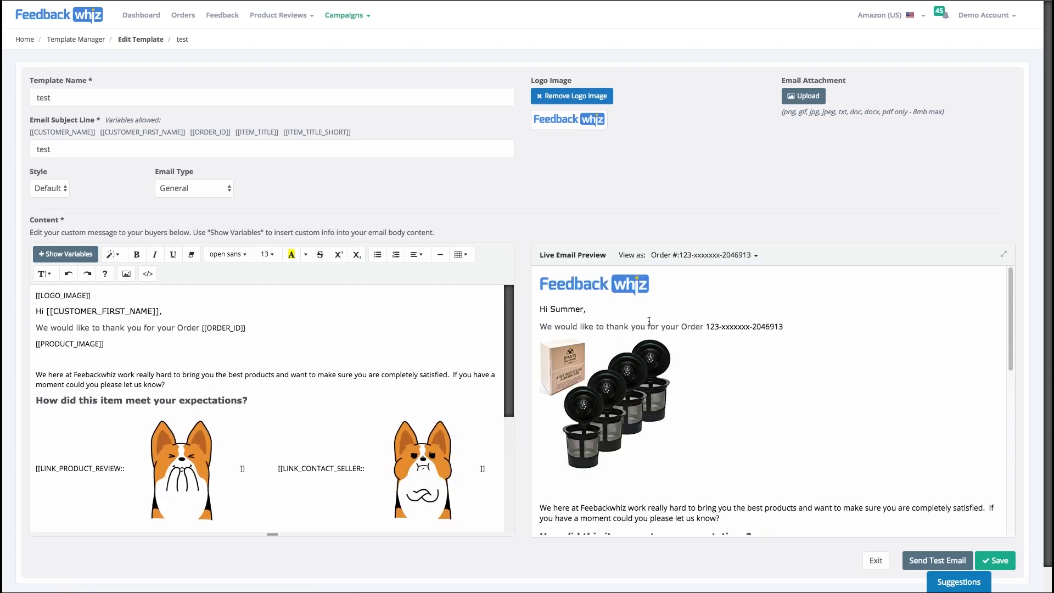
Open the sample orders list for previewing, then return to the template list
scroll("down", 3)
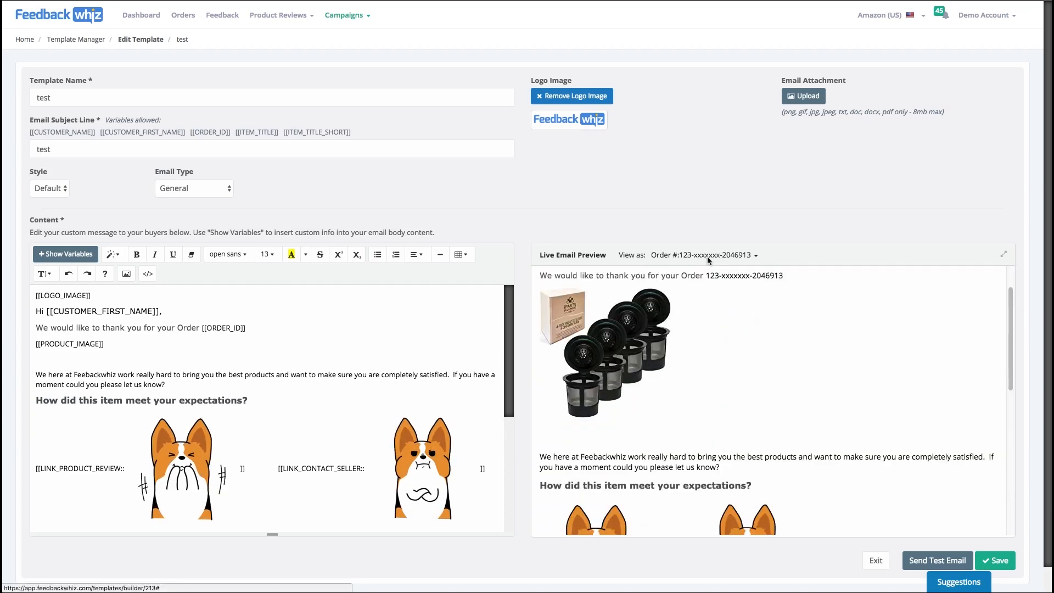
left_click(709, 255)
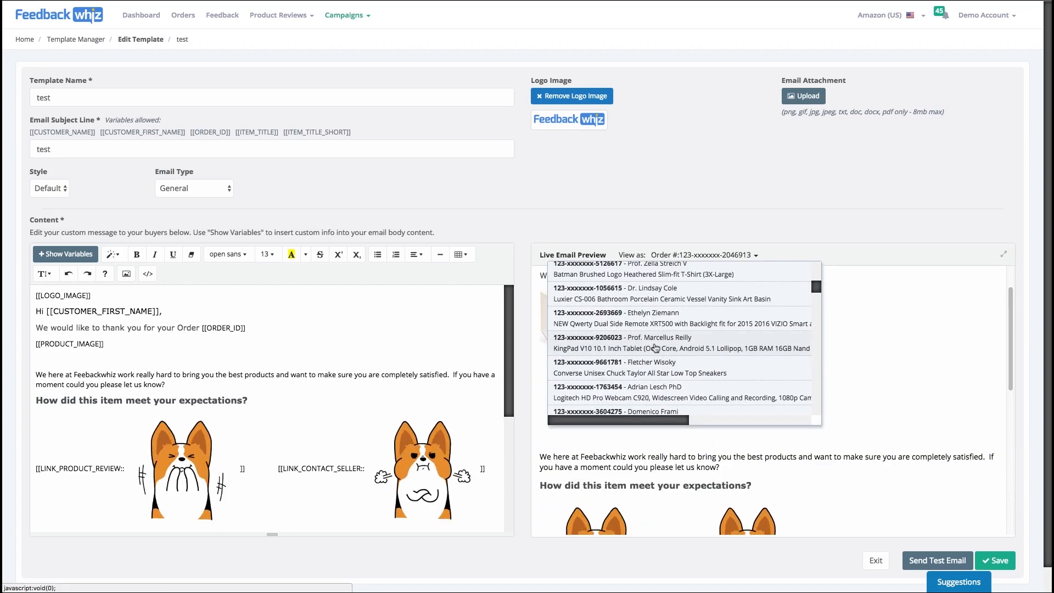
left_click(876, 561)
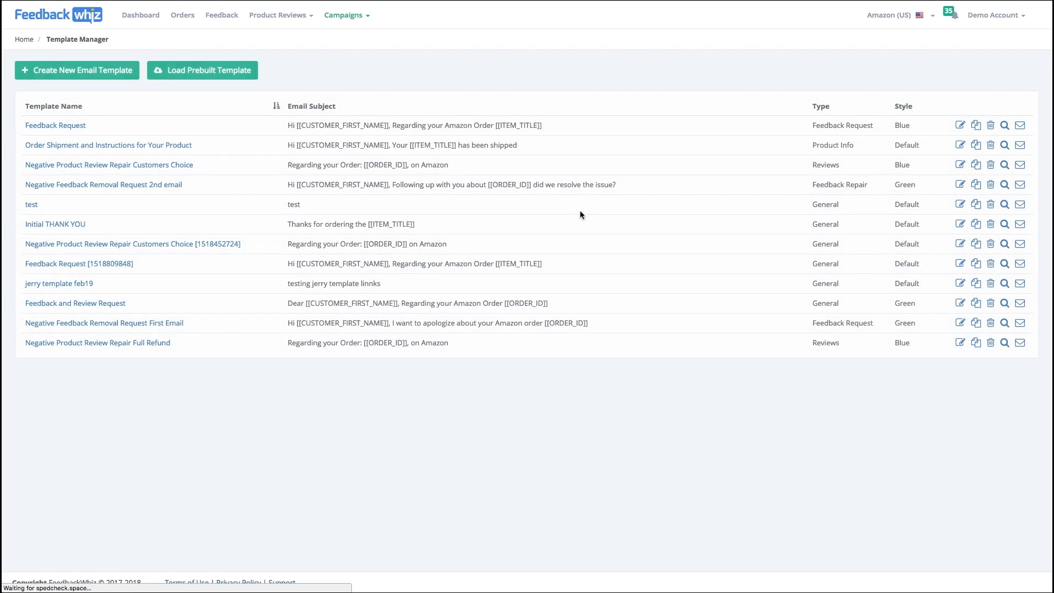
mouse_move(961, 126)
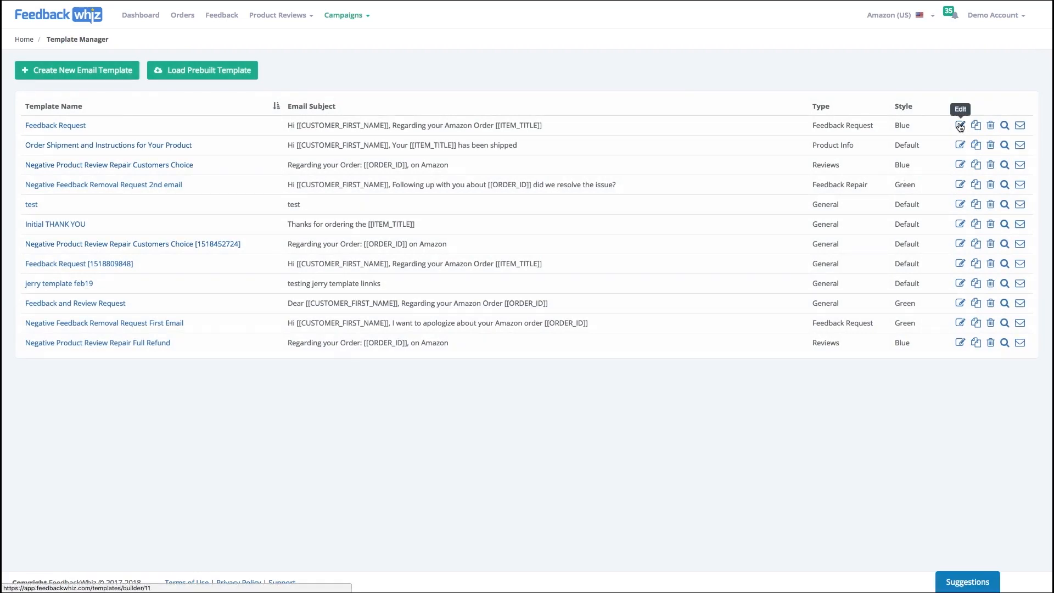
mouse_move(976, 126)
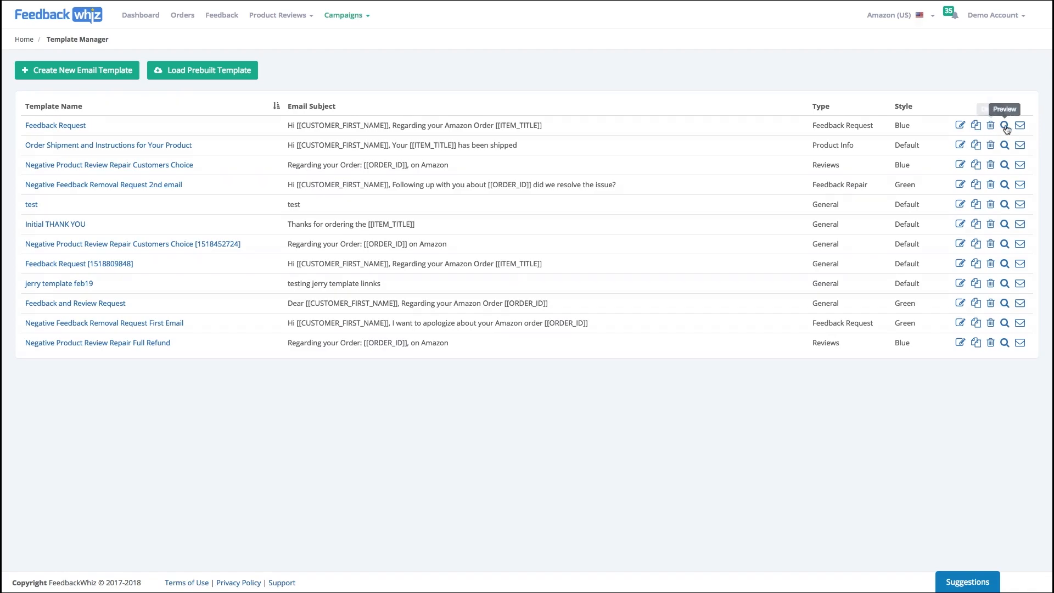
left_click(1005, 125)
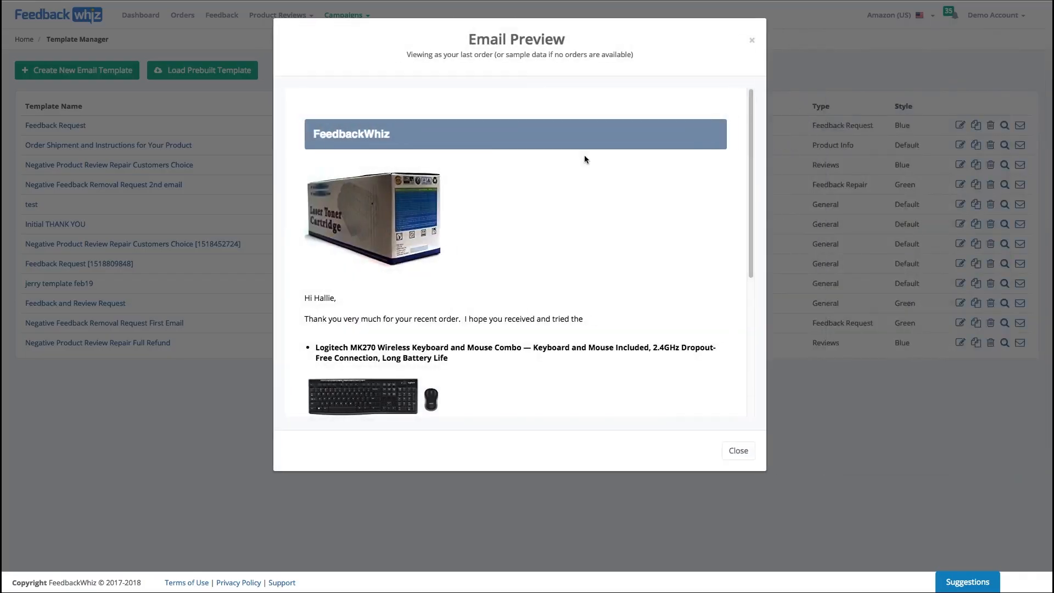
scroll("down", 3)
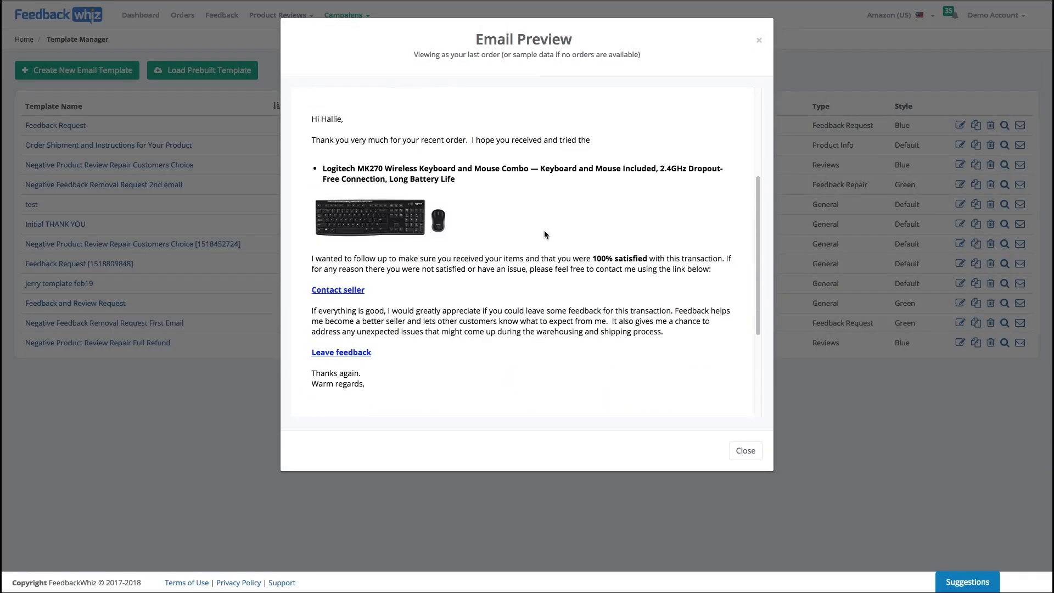
scroll("down", 3)
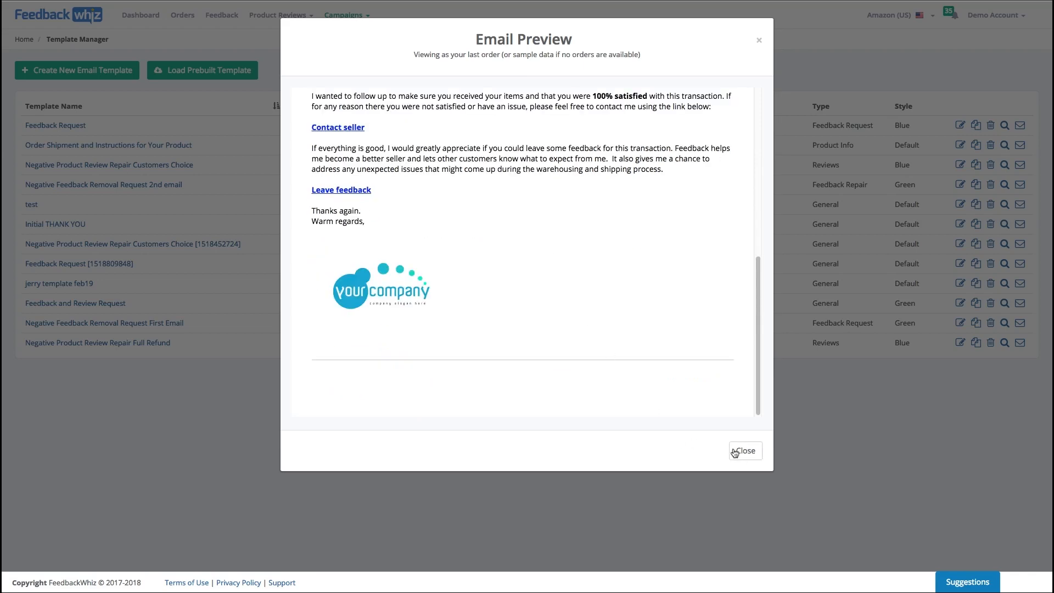
left_click(747, 451)
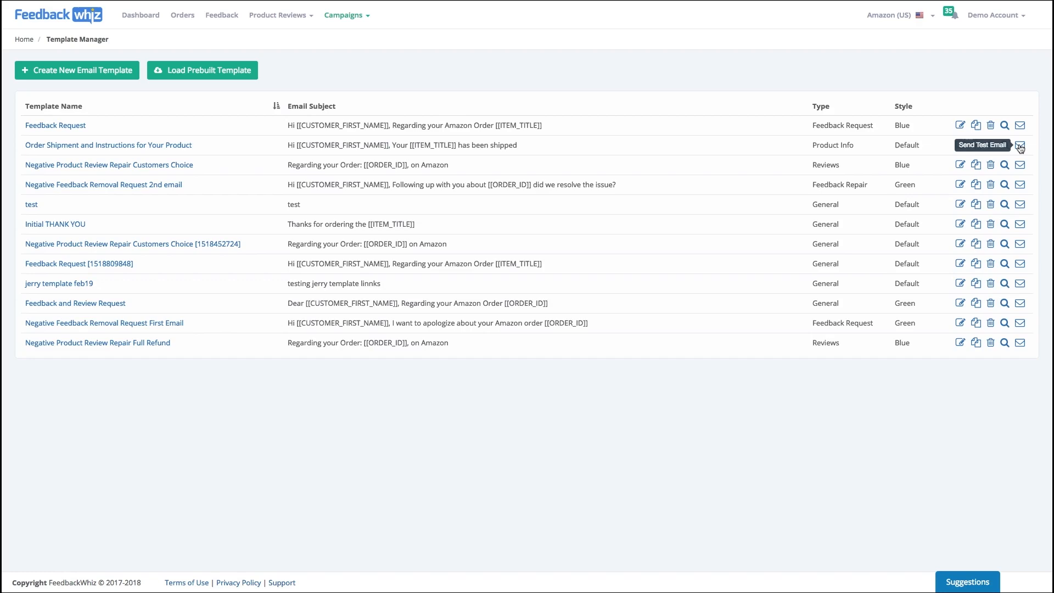
mouse_move(215, 140)
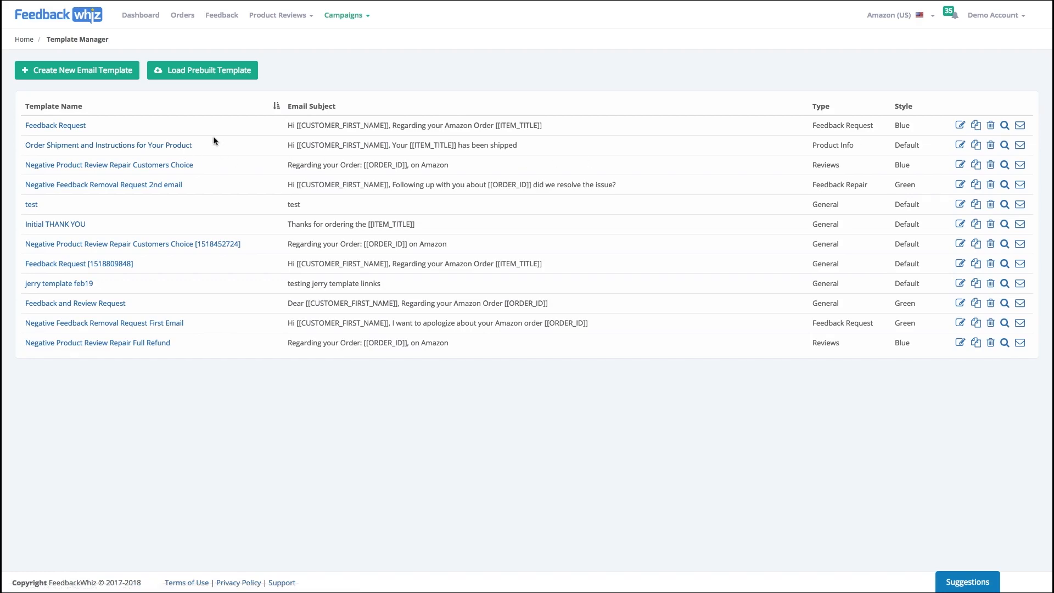